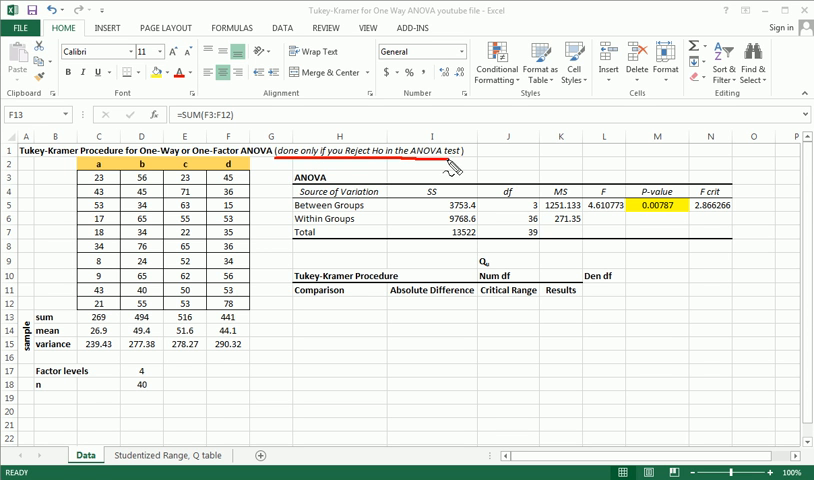
{"action": "mouse_move", "coordinate": [458, 178]}
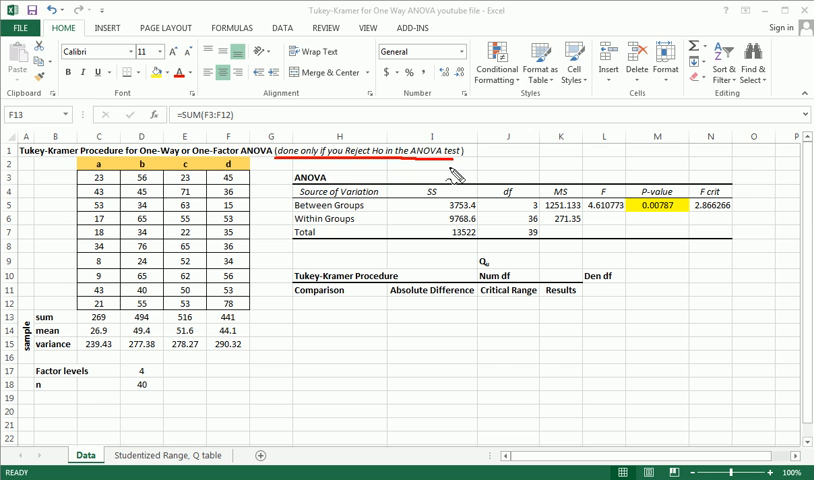
{"action": "mouse_move", "coordinate": [525, 163]}
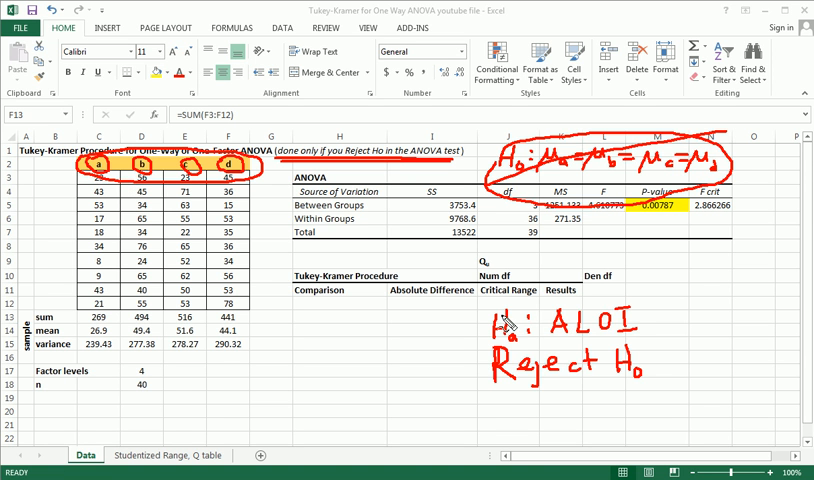
{"action": "mouse_move", "coordinate": [145, 178]}
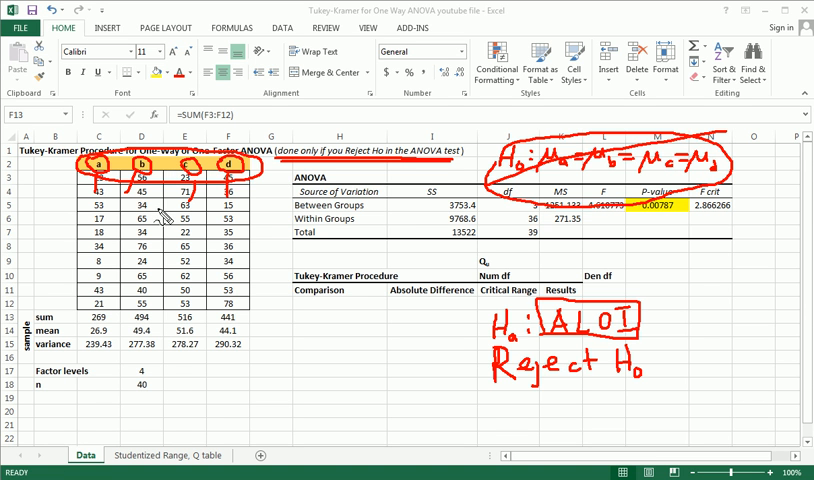
{"action": "mouse_move", "coordinate": [395, 225]}
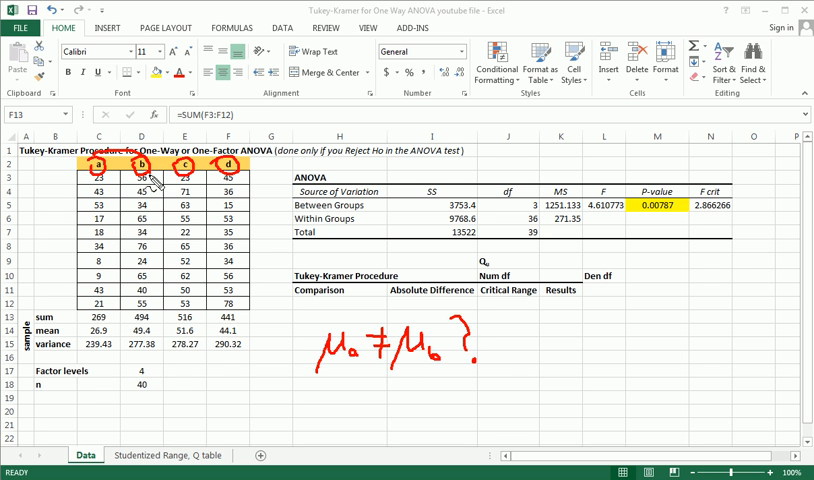
- Enter the pair labels a to b, a to c, a to d, b to c, b to d, c to d in H12:H17
{"action": "left_click_drag", "start_coordinate": [330, 390], "coordinate": [355, 410]}
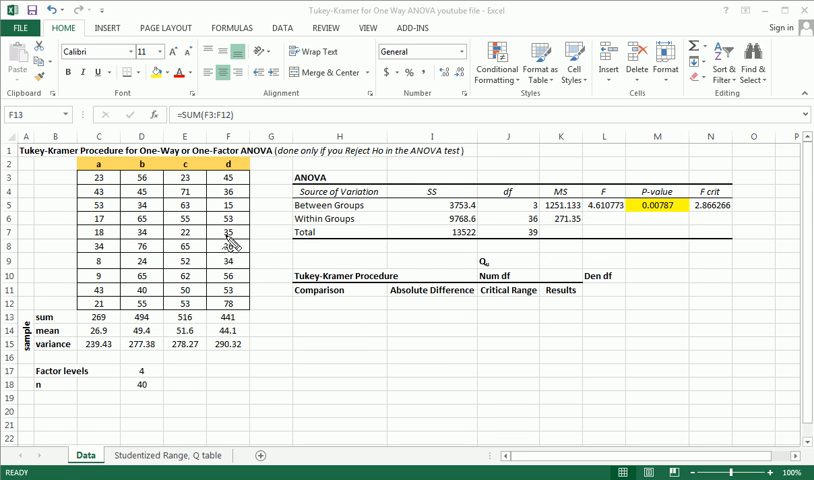
{"action": "mouse_move", "coordinate": [610, 207]}
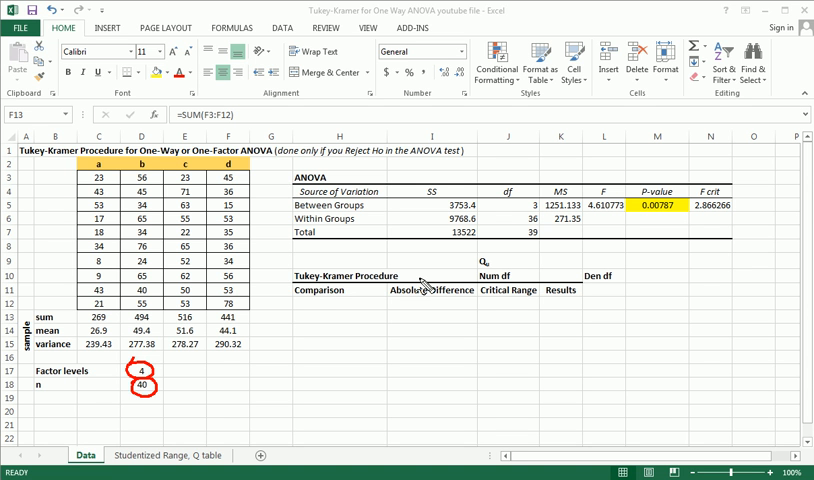
{"action": "mouse_move", "coordinate": [315, 323]}
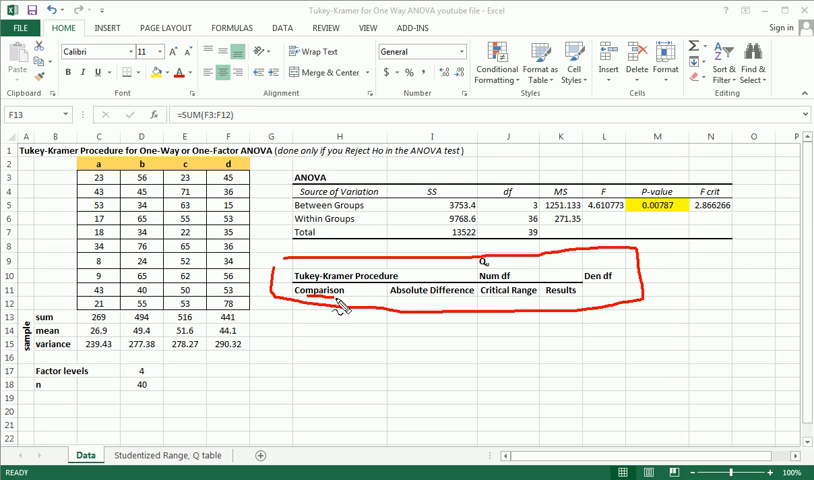
{"action": "mouse_move", "coordinate": [515, 312]}
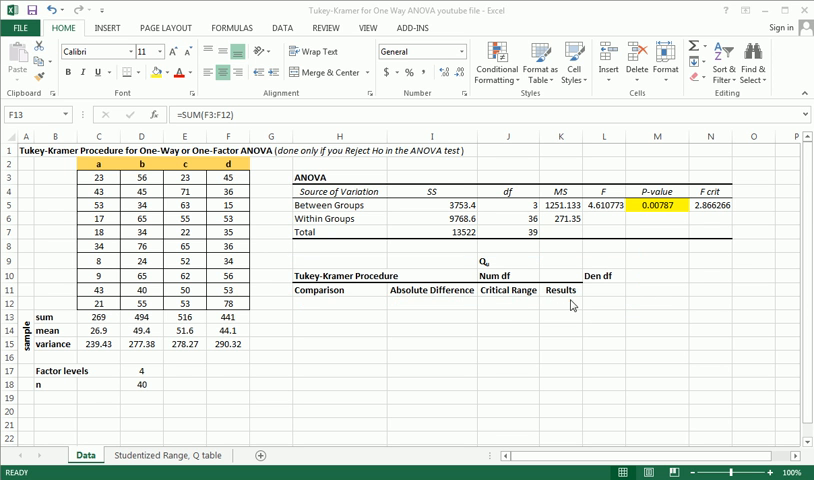
{"action": "left_click", "coordinate": [340, 301]}
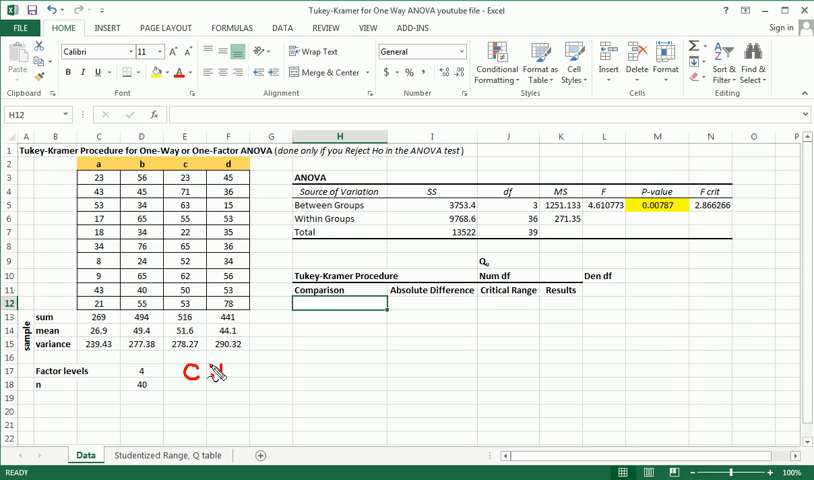
{"action": "mouse_move", "coordinate": [225, 375]}
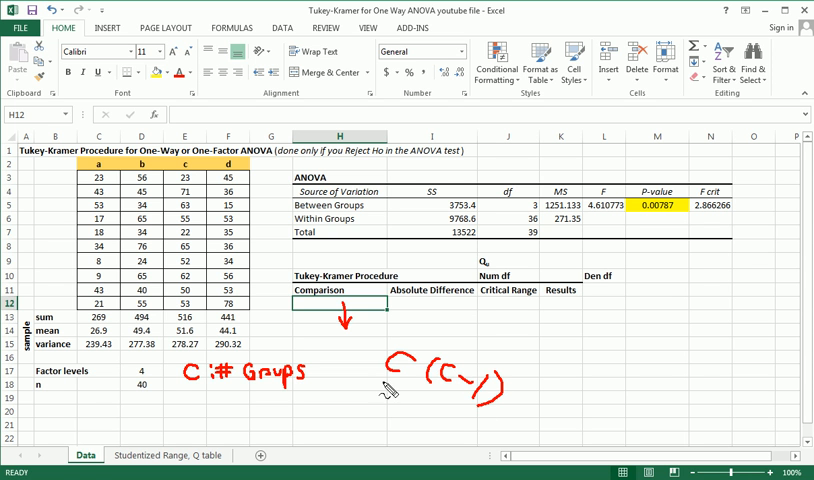
{"action": "left_click_drag", "start_coordinate": [385, 388], "coordinate": [420, 430]}
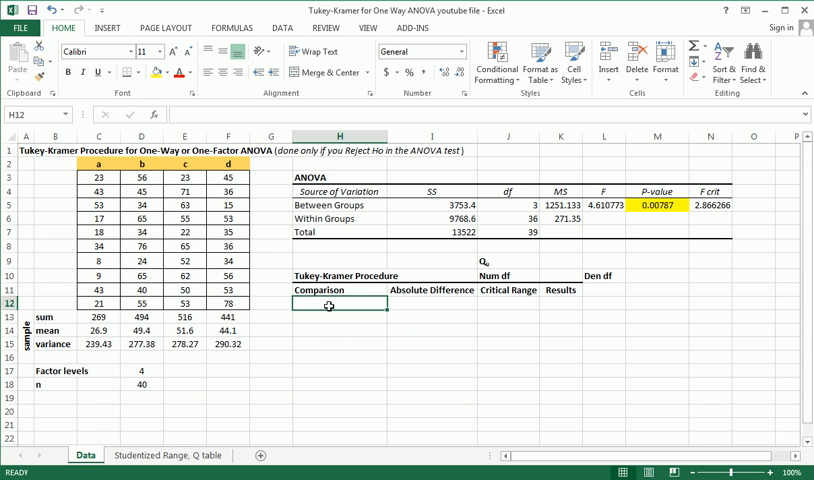
{"action": "type", "text": "a to"}
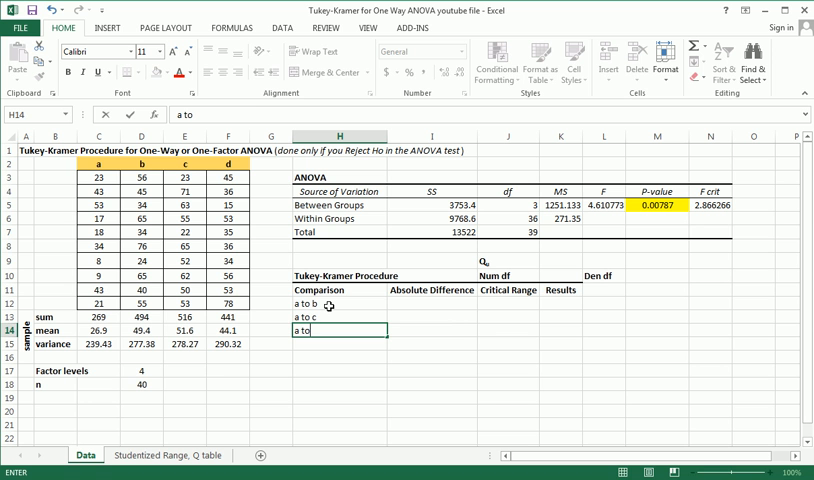
{"action": "type", "text": "b to c"}
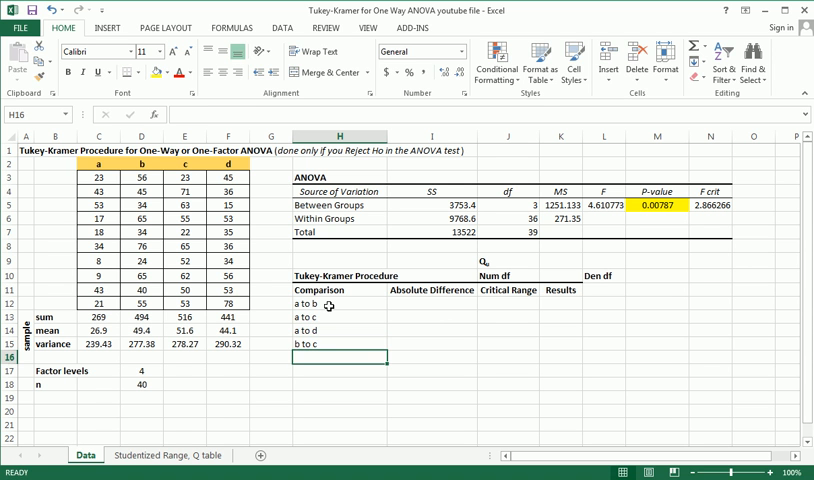
{"action": "type", "text": "b to c"}
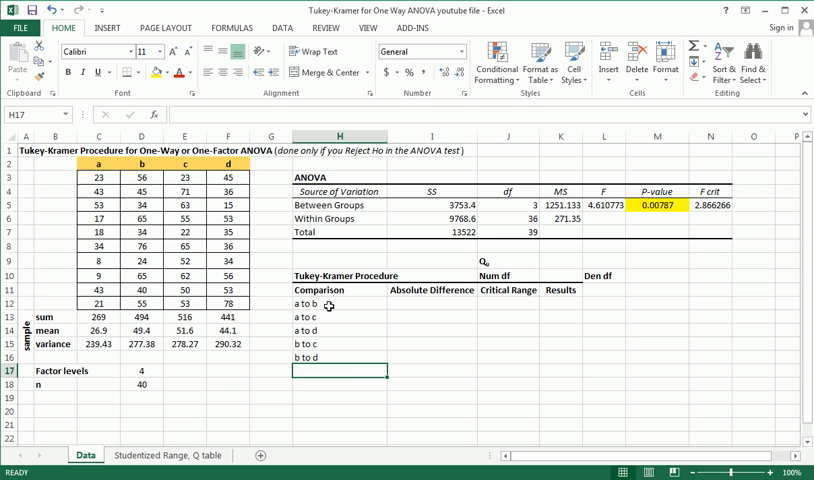
{"action": "type", "text": "c to d"}
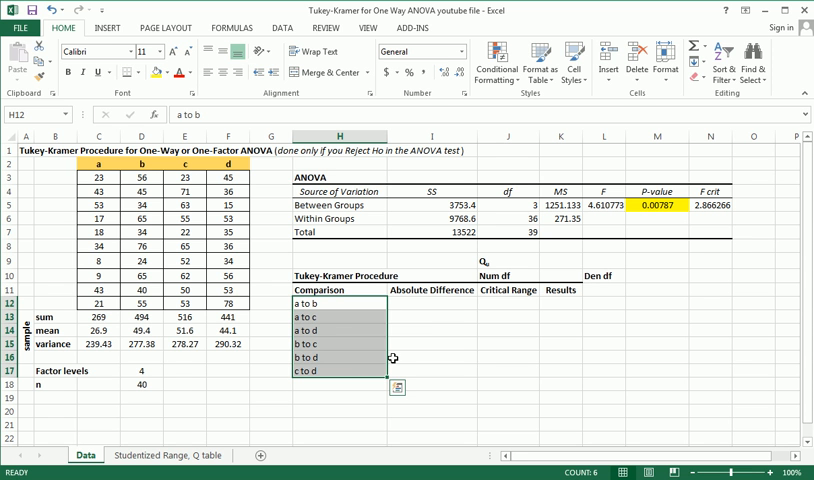
{"action": "left_click", "coordinate": [397, 387]}
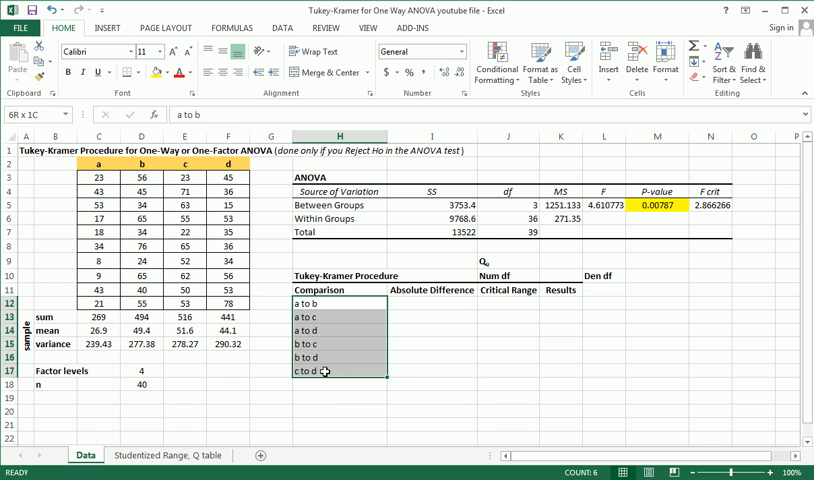
{"action": "left_click", "coordinate": [323, 302]}
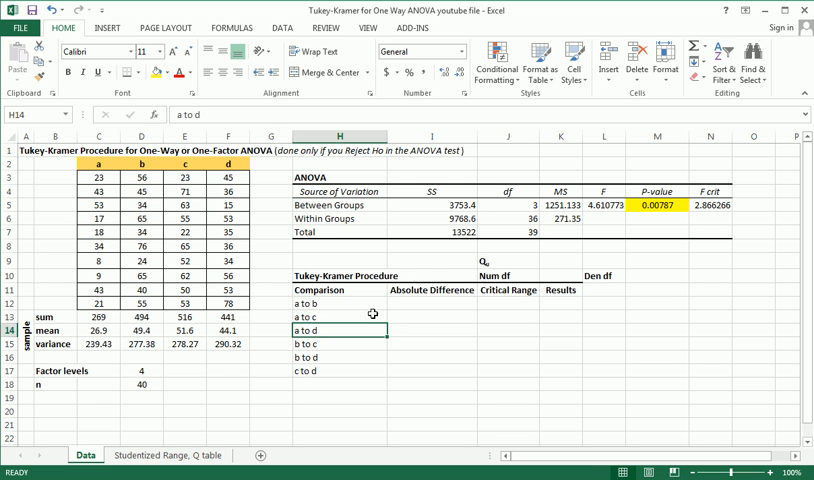
{"action": "left_click", "coordinate": [506, 357]}
{"action": "type", "text": "="}
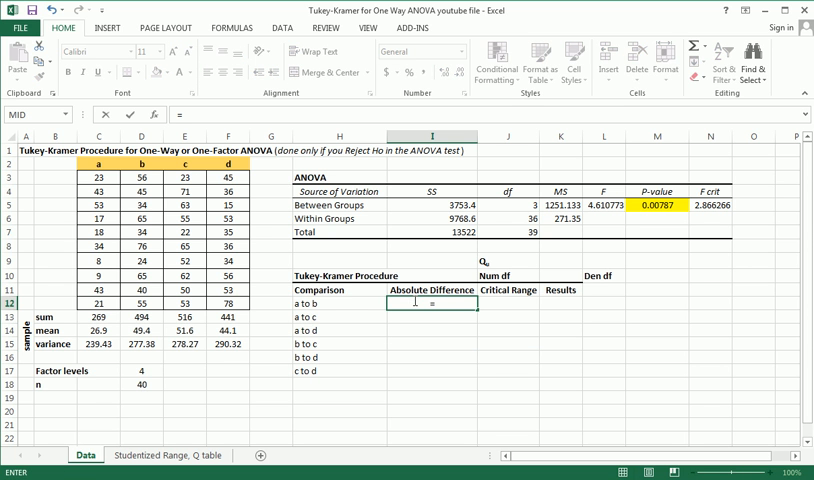
- Enter =ABS(C14-D14) in I12, giving the a to b difference of 22.5
{"action": "type", "text": "a"}
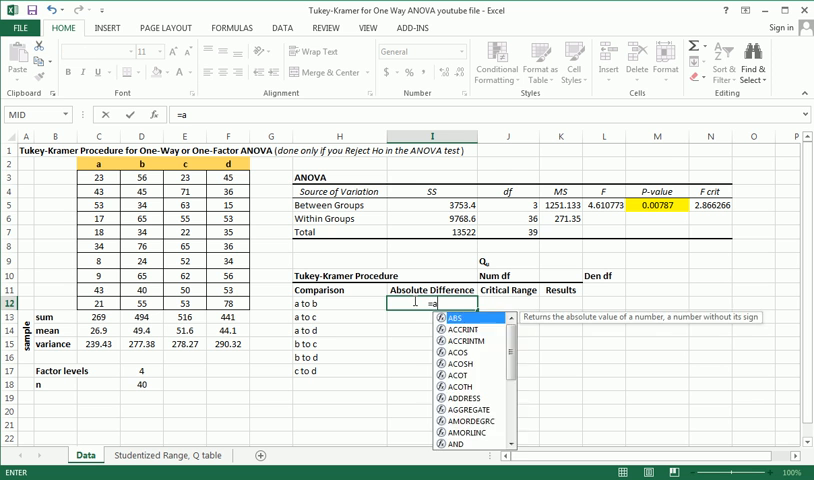
{"action": "type", "text": "bs"}
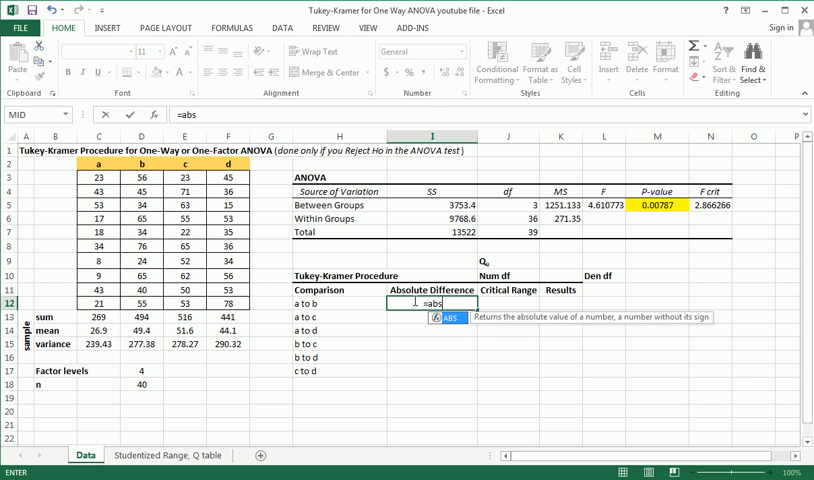
{"action": "key", "text": "Escape"}
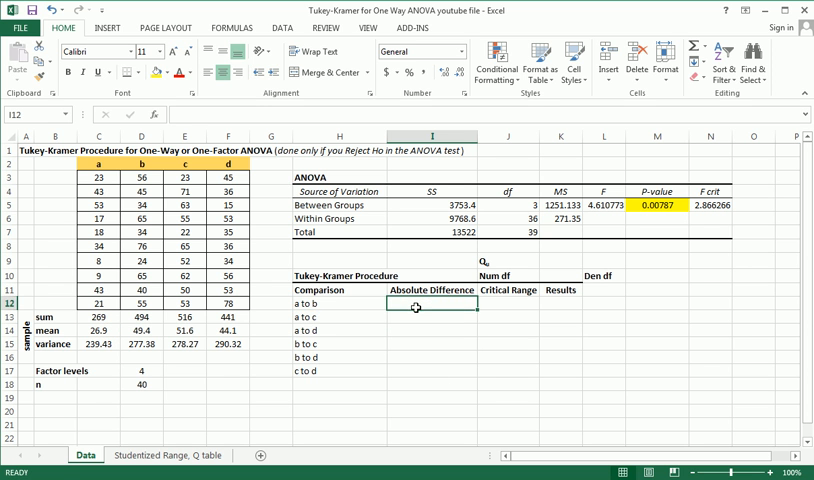
{"action": "type", "text": "=abs("}
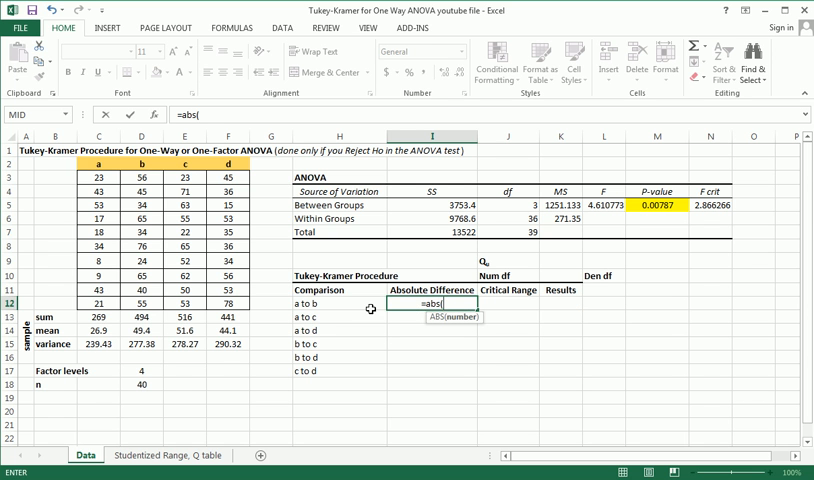
{"action": "left_click", "coordinate": [99, 329]}
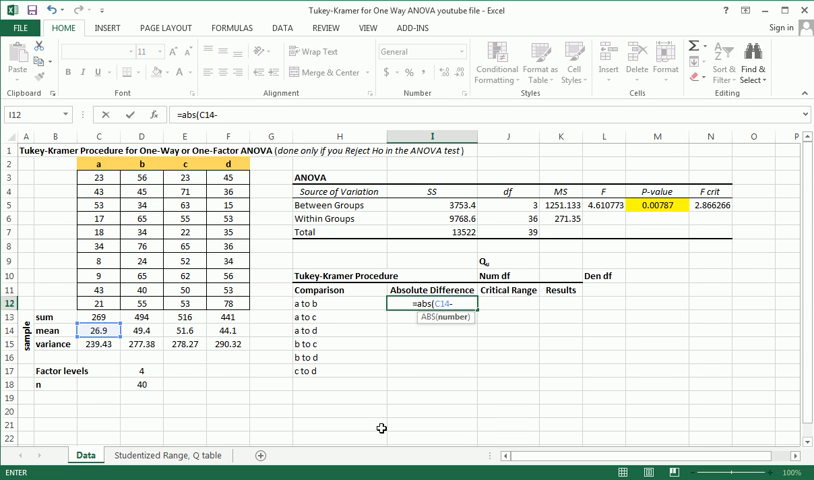
{"action": "left_click", "coordinate": [138, 331]}
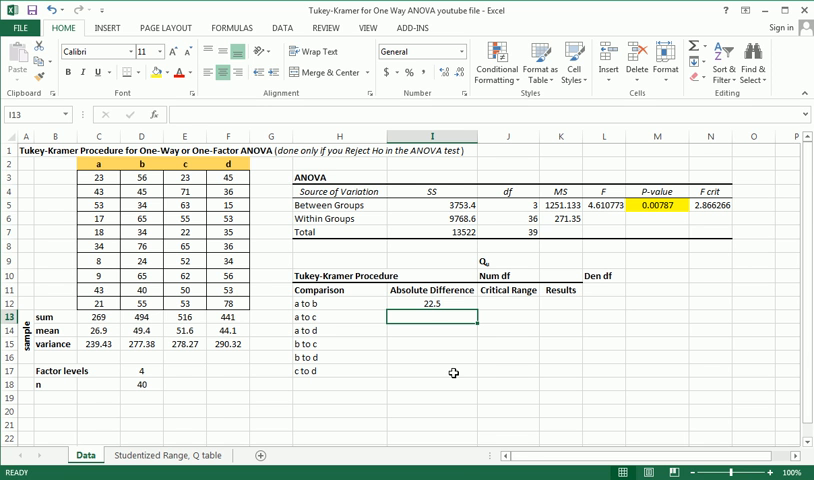
- Enter =ABS(C14-E14) and =ABS(C14-F14) for a to c (24.7) and a to d (17.2)
{"action": "type", "text": "=abs("}
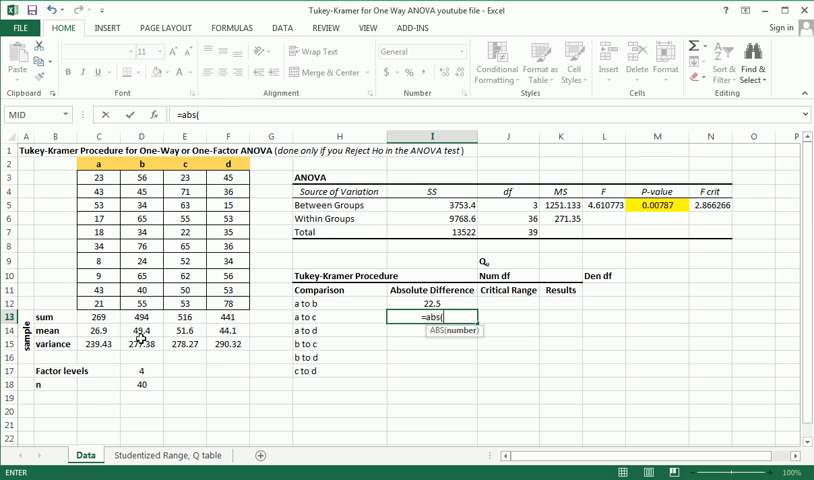
{"action": "left_click", "coordinate": [101, 330]}
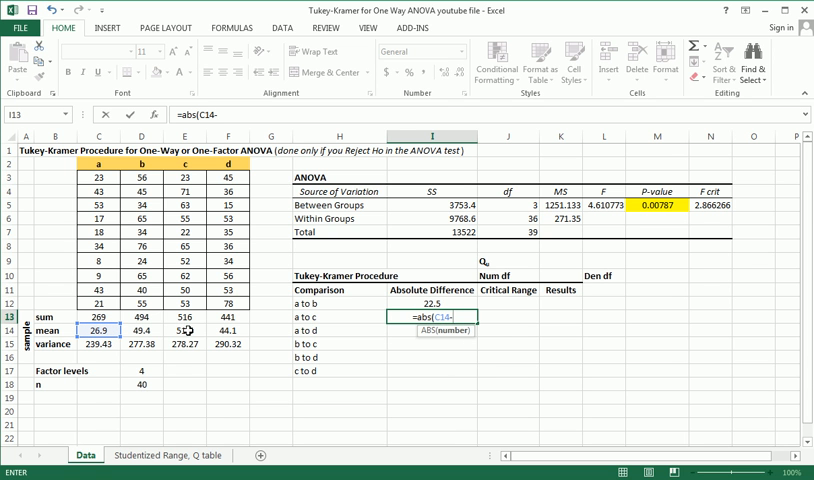
{"action": "left_click", "coordinate": [185, 328]}
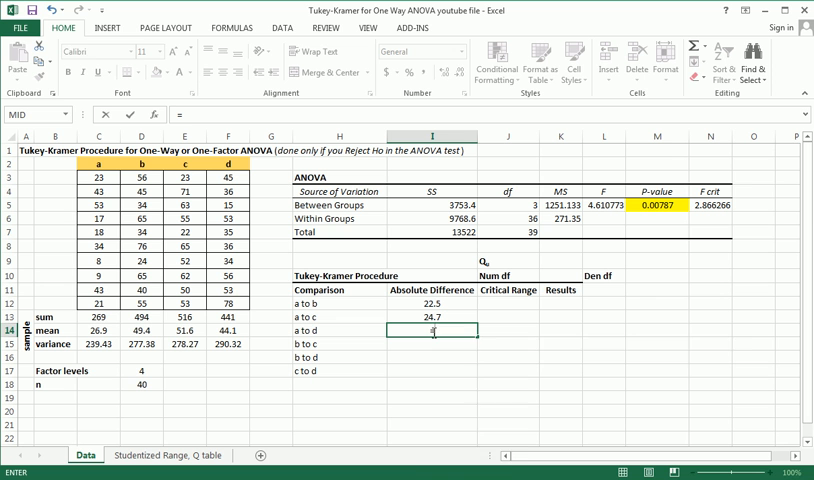
{"action": "type", "text": "=abs("}
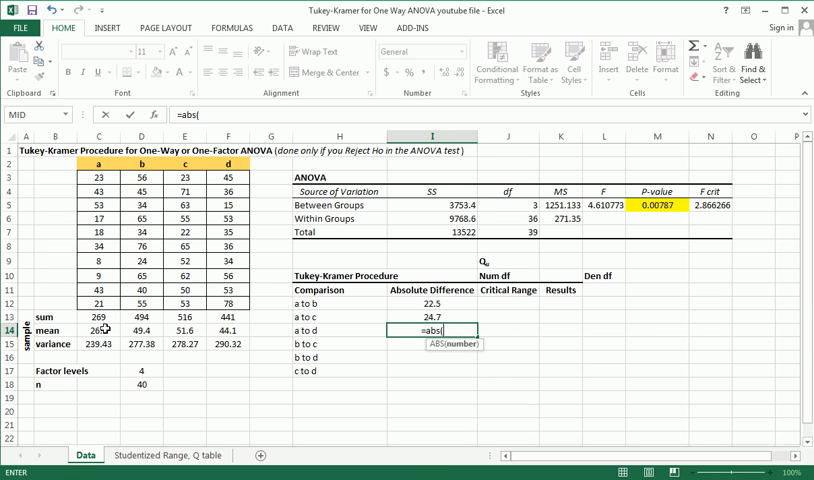
{"action": "left_click", "coordinate": [100, 329]}
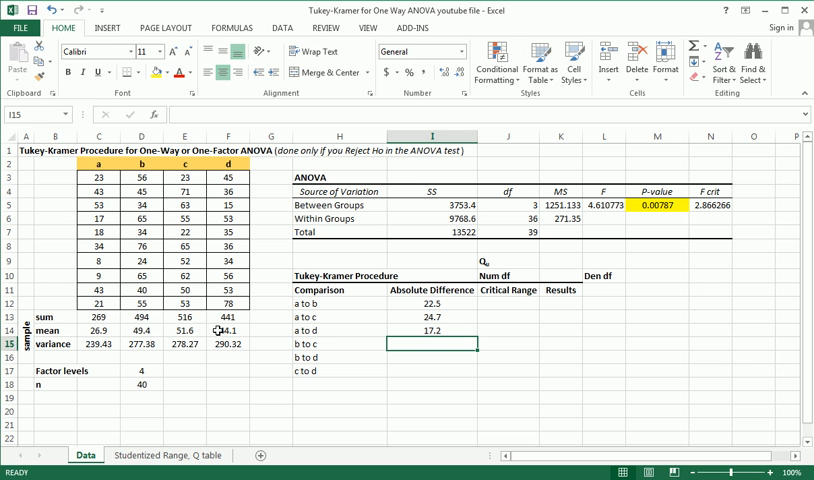
- Enter =ABS(D14-E14), =ABS(D14-F14) and =ABS(E14-F14) for b to c, b to d, c to d
{"action": "type", "text": "=abs("}
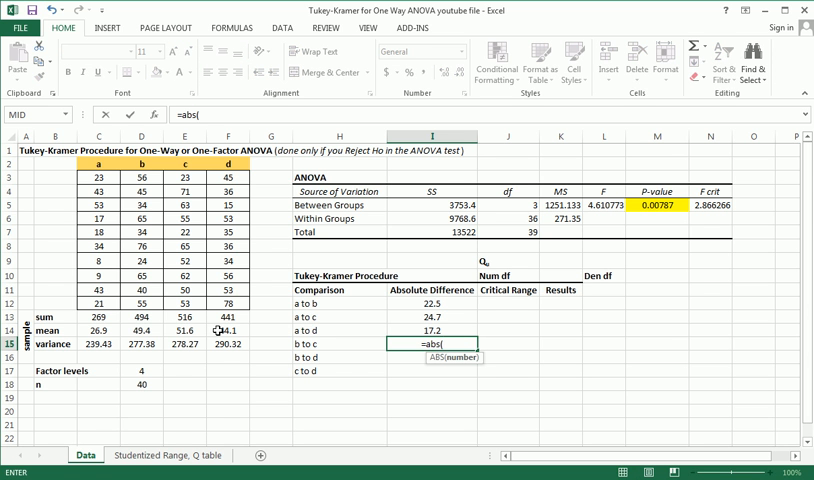
{"action": "left_click", "coordinate": [131, 328]}
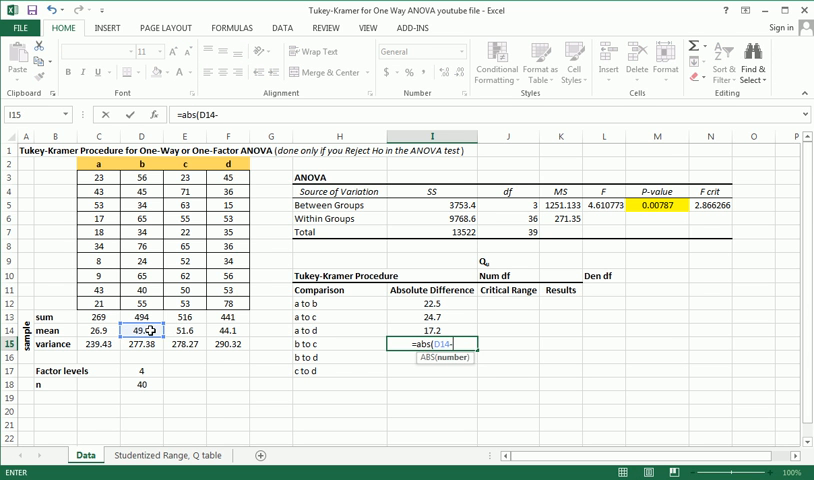
{"action": "left_click", "coordinate": [186, 330]}
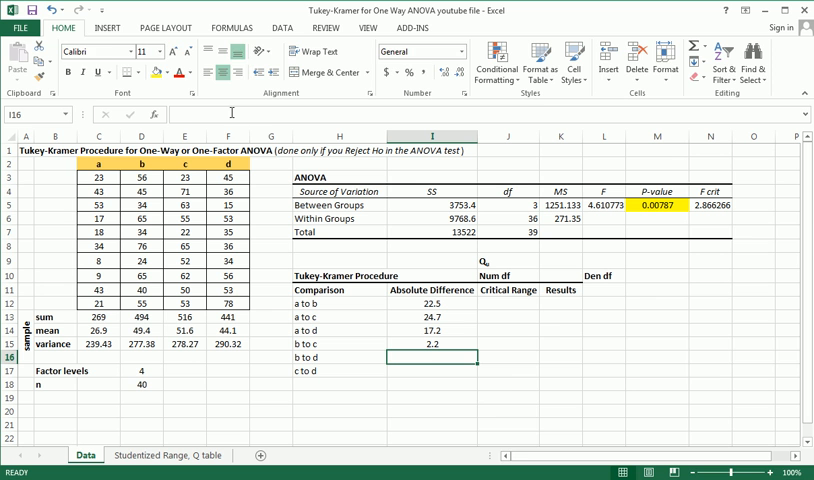
{"action": "type", "text": "=abs("}
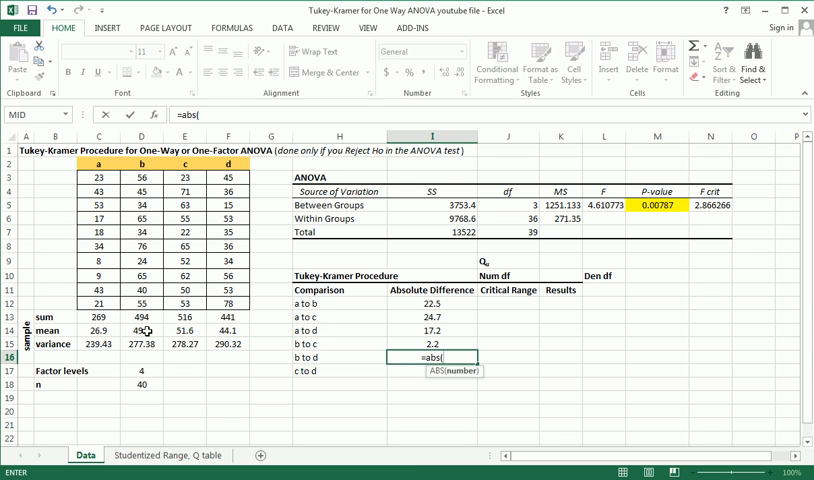
{"action": "left_click", "coordinate": [138, 330]}
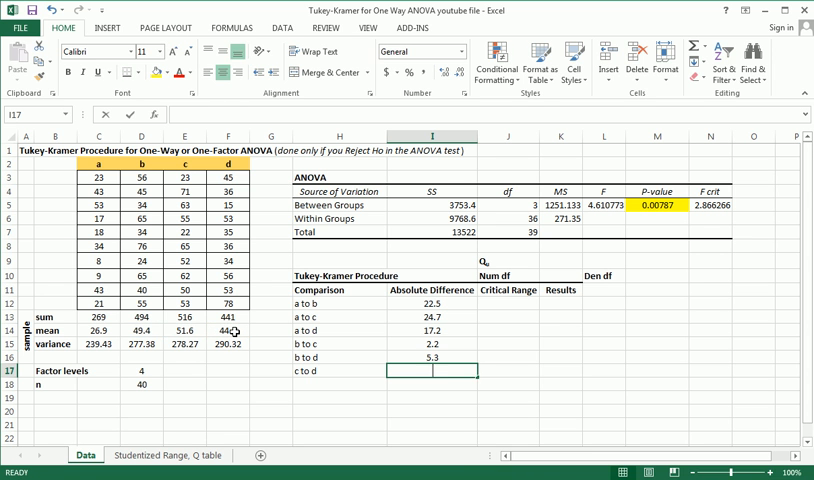
{"action": "type", "text": "=abs("}
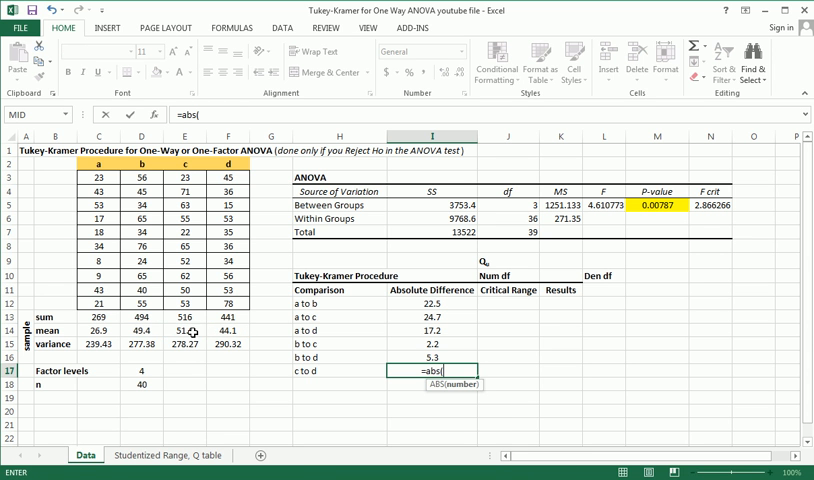
{"action": "left_click", "coordinate": [228, 329]}
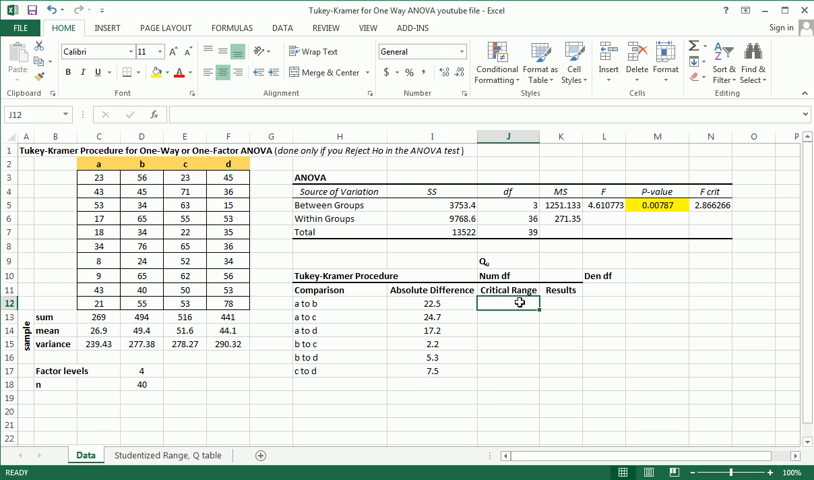
{"action": "mouse_move", "coordinate": [516, 315]}
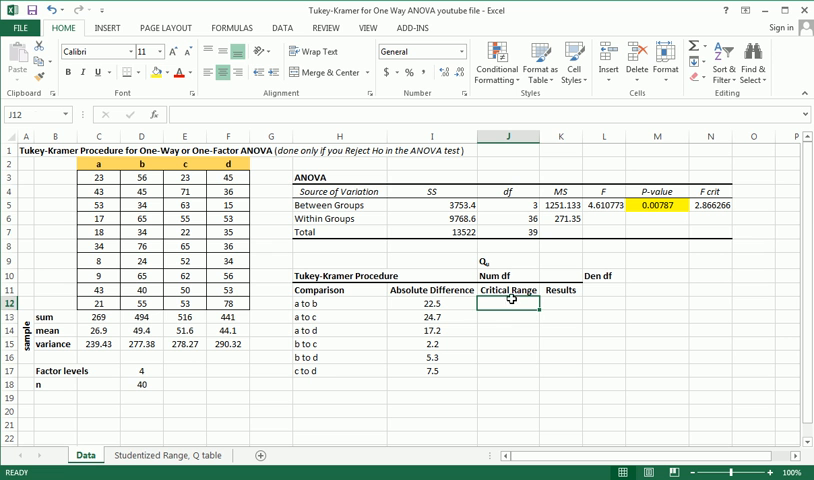
{"action": "left_click_drag", "start_coordinate": [510, 290], "coordinate": [510, 370]}
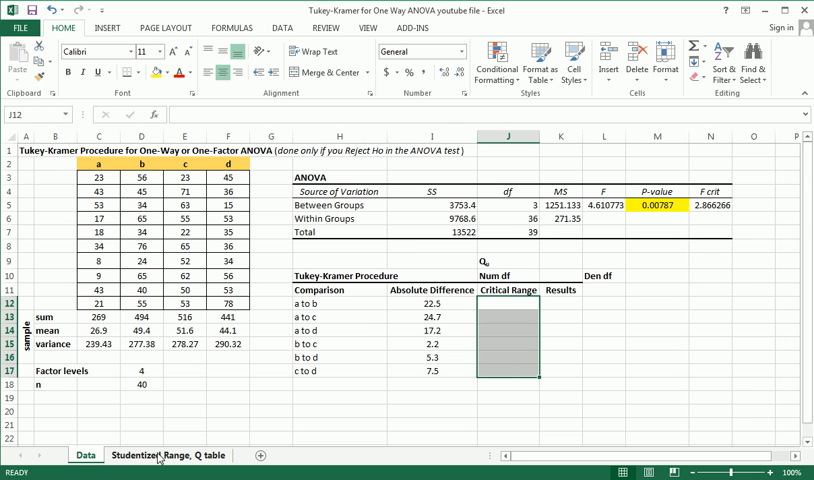
- View the Studentized Range, Q table sheet and mark its Numerator and Denominator df headings
{"action": "left_click", "coordinate": [168, 455]}
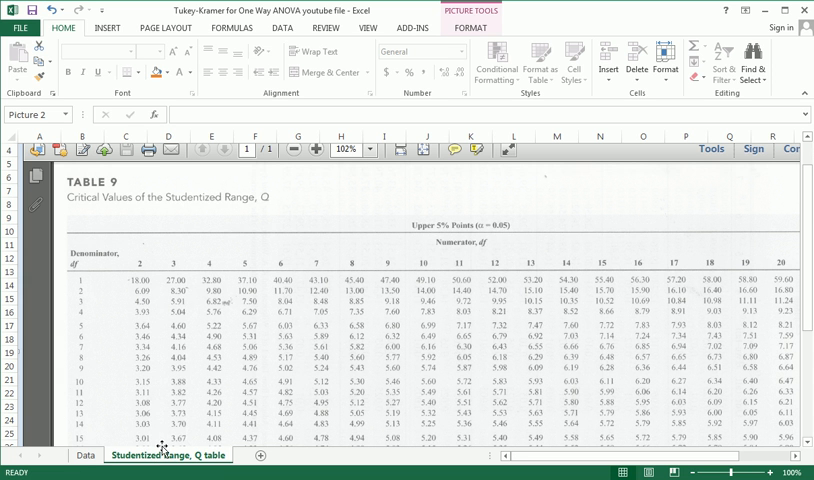
{"action": "mouse_move", "coordinate": [120, 232]}
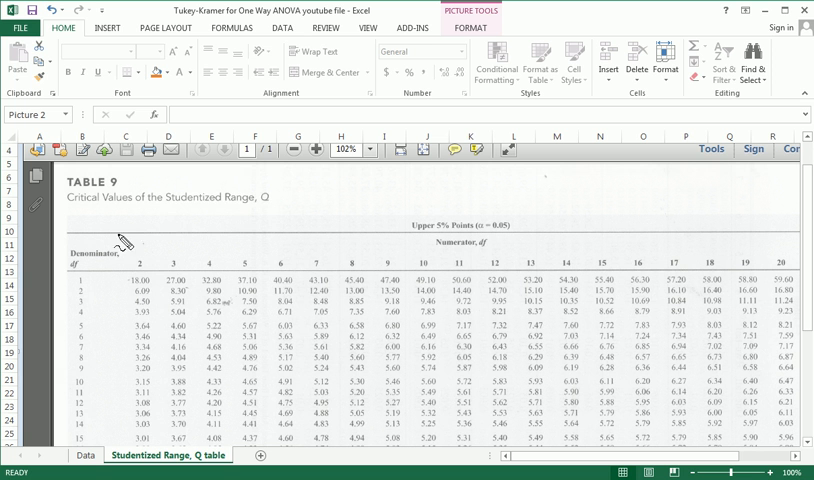
{"action": "left_click_drag", "start_coordinate": [165, 210], "coordinate": [285, 202]}
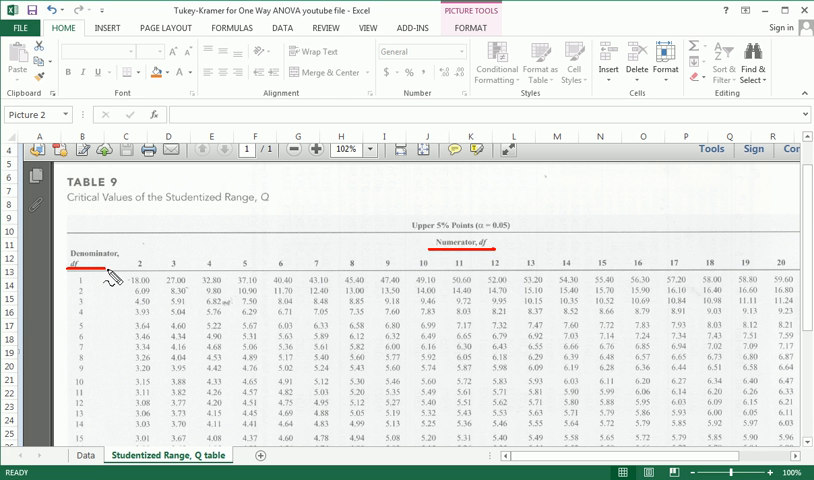
{"action": "mouse_move", "coordinate": [110, 280]}
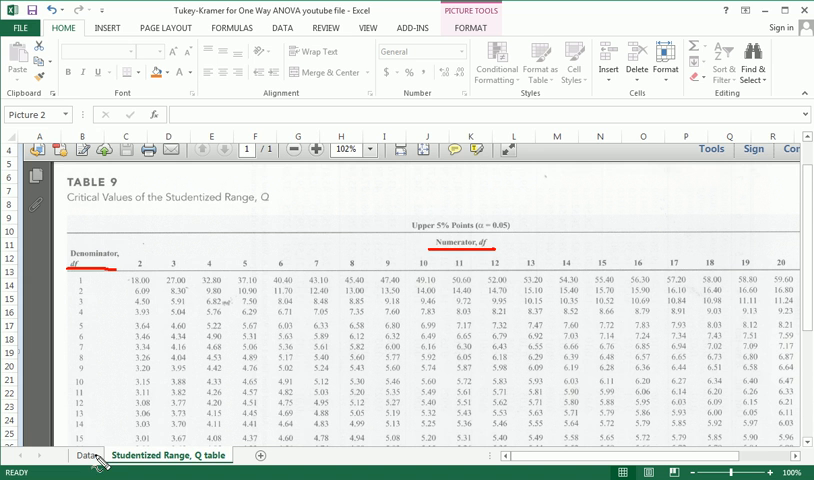
- On the Data sheet, set Num df to 4 and Den df to =40-4 (36)
{"action": "left_click", "coordinate": [72, 455]}
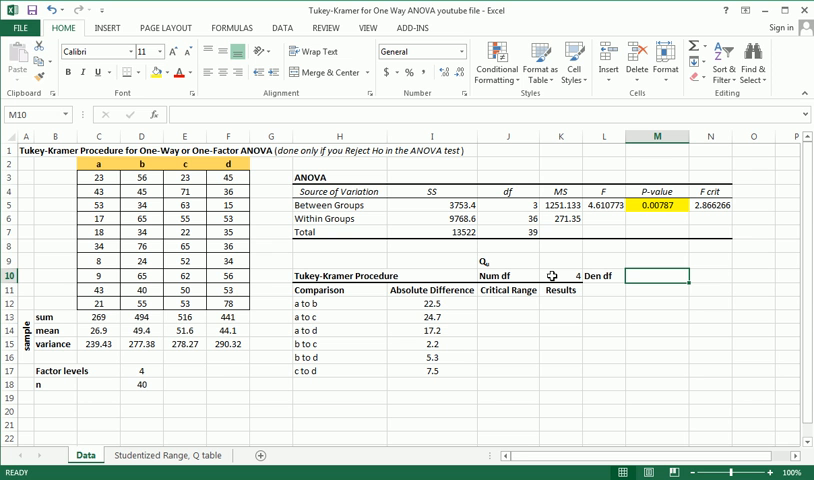
{"action": "mouse_move", "coordinate": [636, 279]}
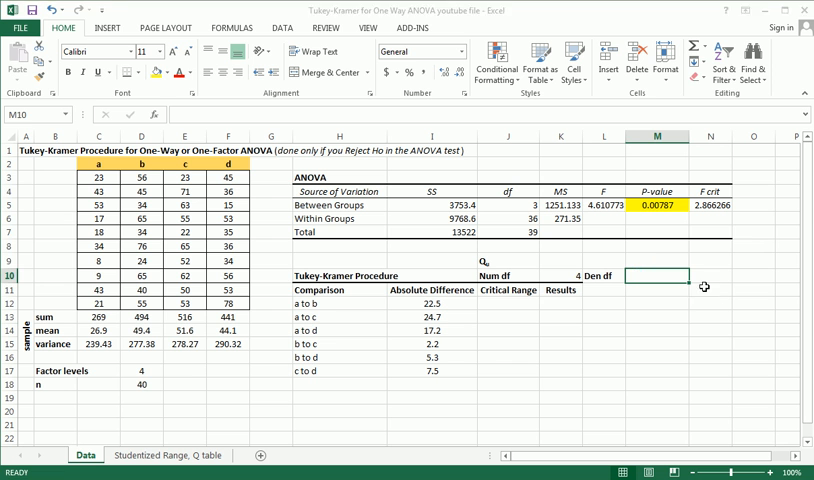
{"action": "left_click", "coordinate": [142, 384]}
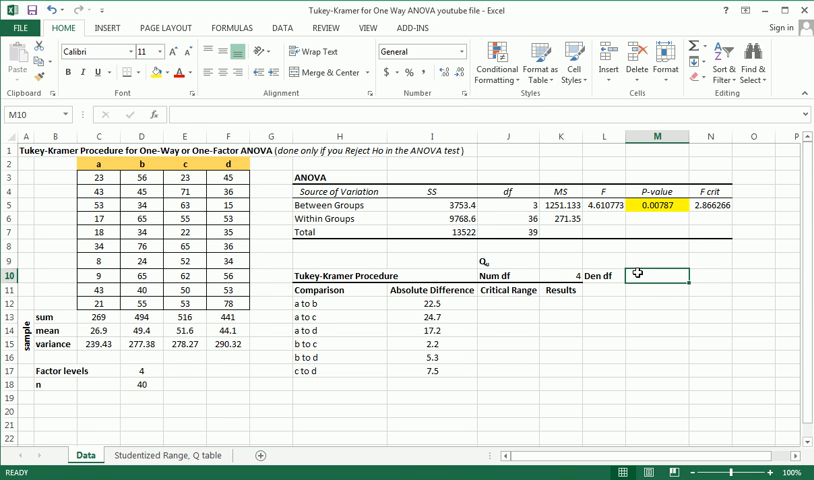
{"action": "type", "text": "=40-4"}
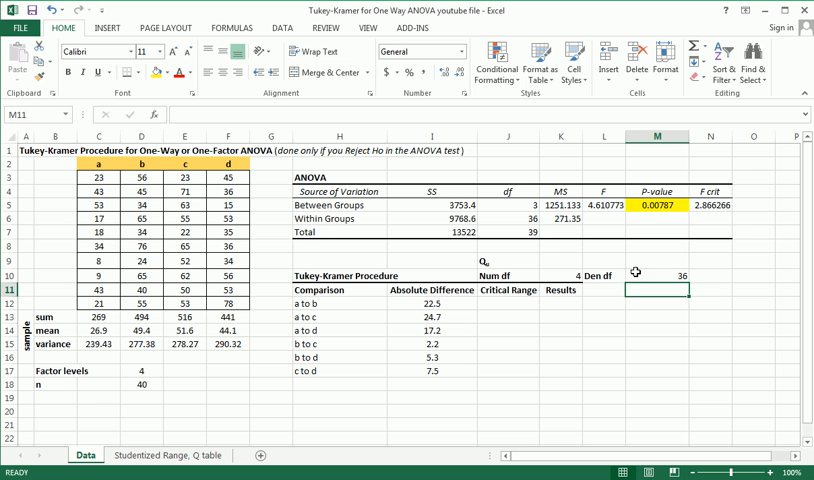
{"action": "mouse_move", "coordinate": [545, 262]}
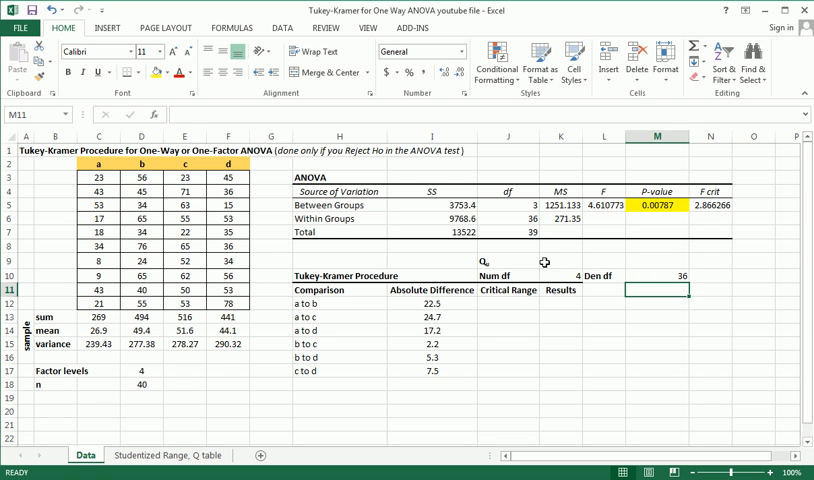
{"action": "left_click", "coordinate": [508, 261]}
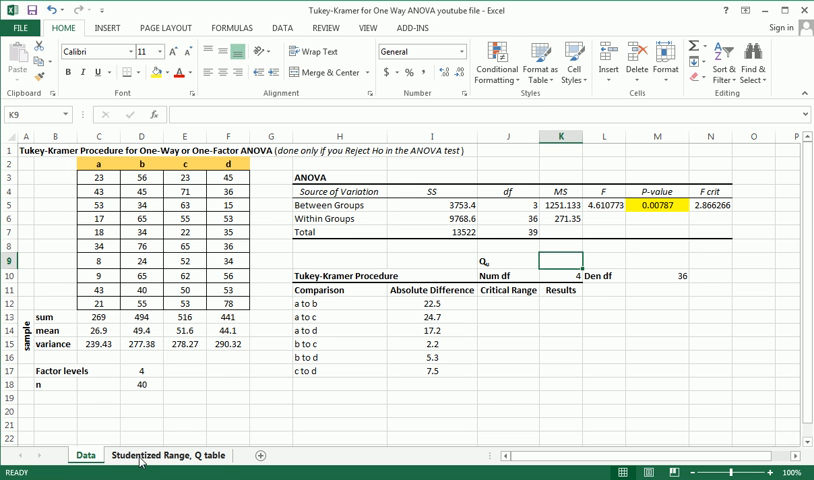
{"action": "left_click", "coordinate": [168, 455]}
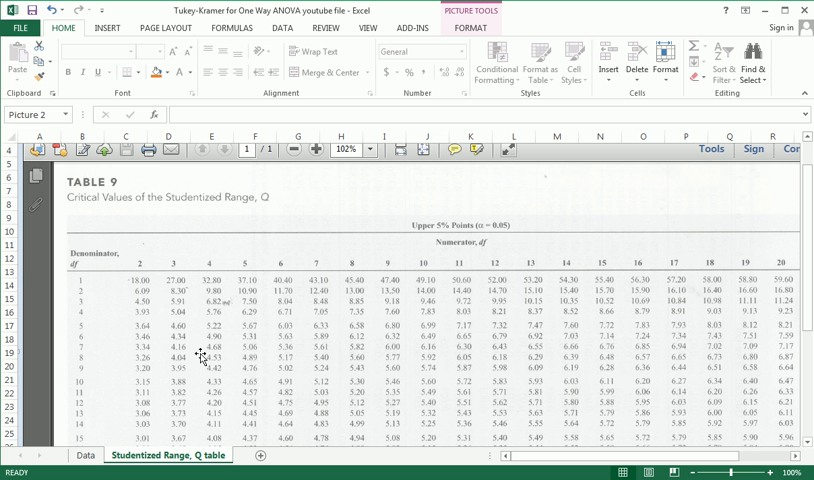
{"action": "mouse_move", "coordinate": [204, 261]}
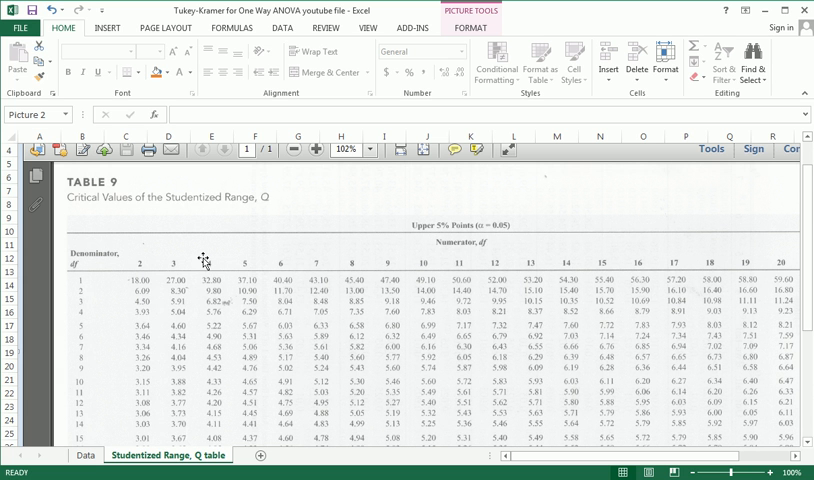
{"action": "mouse_move", "coordinate": [206, 262]}
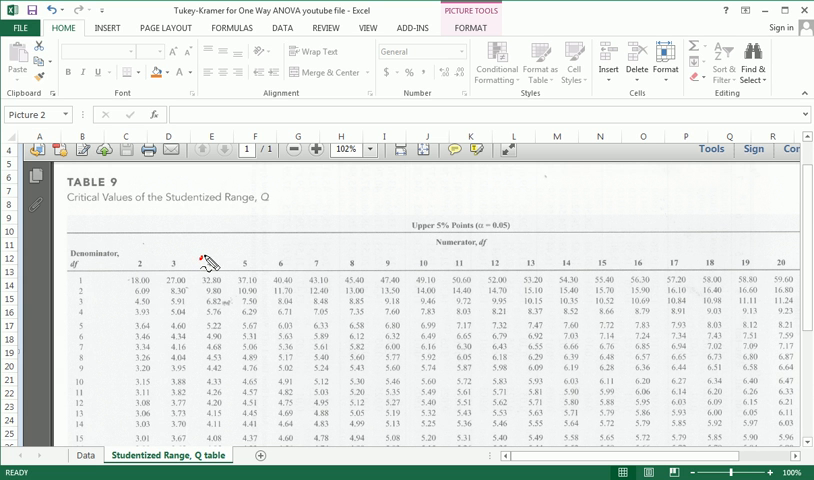
{"action": "mouse_move", "coordinate": [790, 180]}
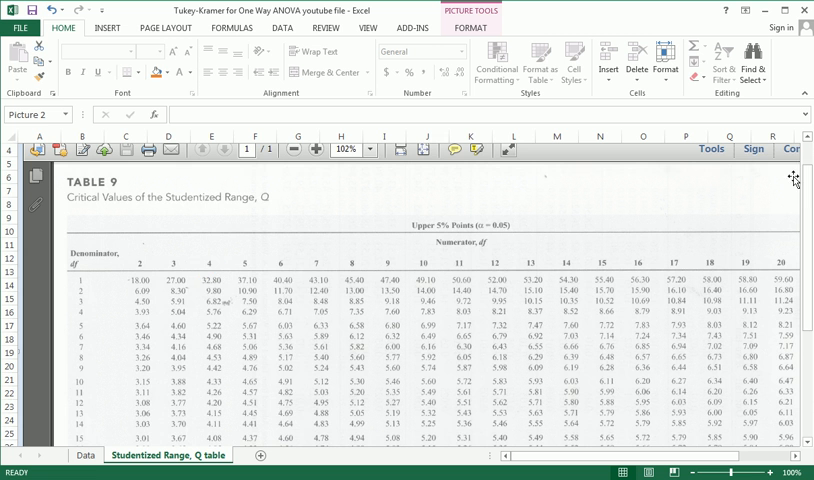
{"action": "scroll", "scroll_direction": "down", "scroll_amount": 3}
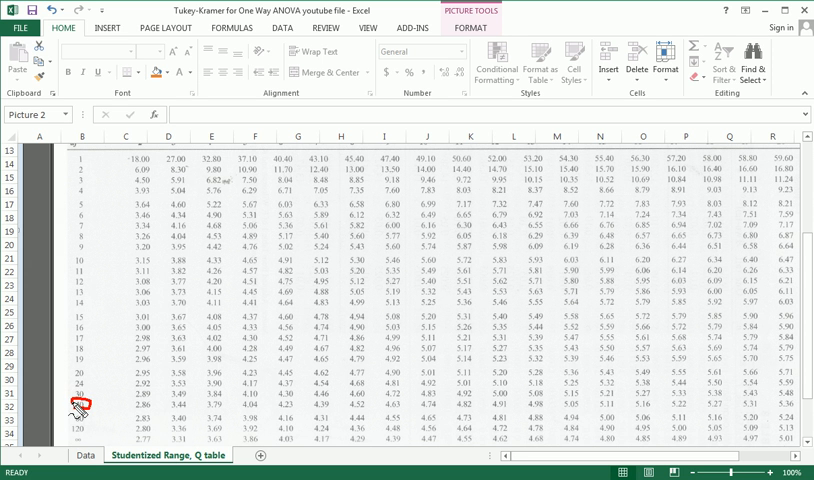
{"action": "mouse_move", "coordinate": [90, 403]}
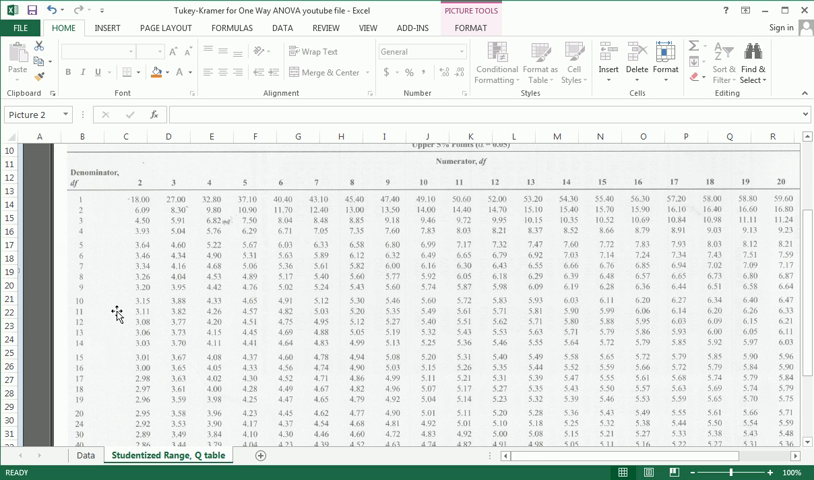
{"action": "mouse_move", "coordinate": [200, 185]}
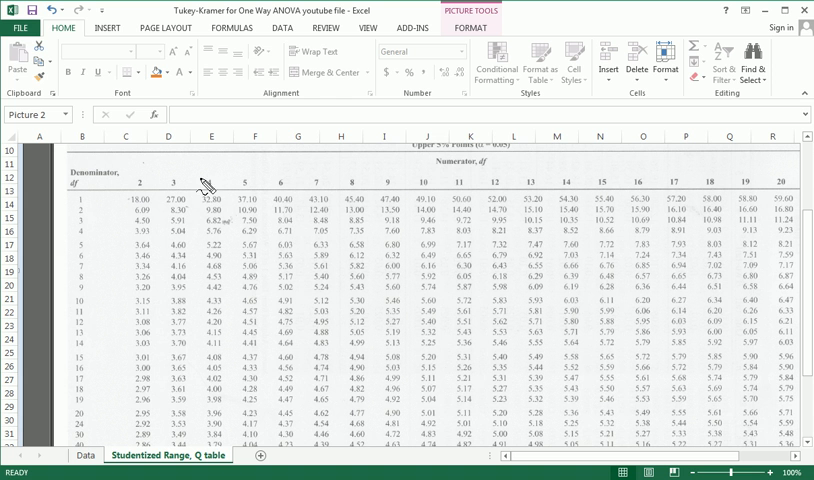
{"action": "mouse_move", "coordinate": [467, 173]}
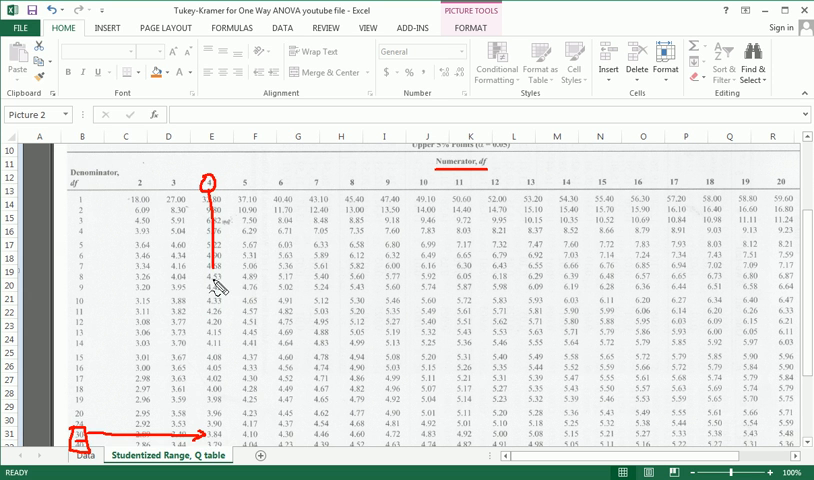
{"action": "left_click_drag", "start_coordinate": [213, 272], "coordinate": [210, 434]}
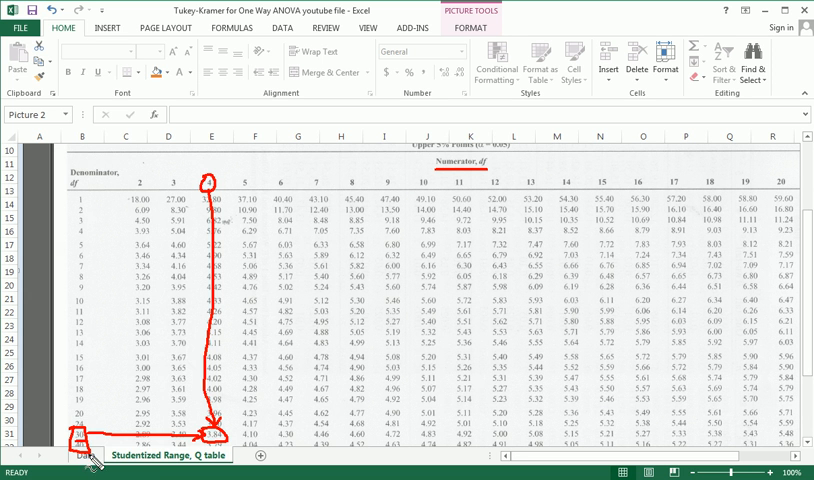
{"action": "left_click", "coordinate": [86, 454]}
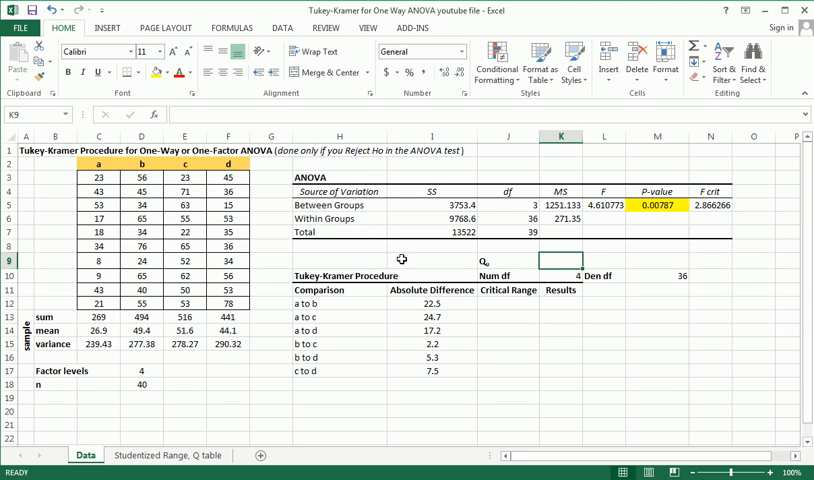
- Enter the Qα value 3.84 in K9
{"action": "type", "text": "3.84"}
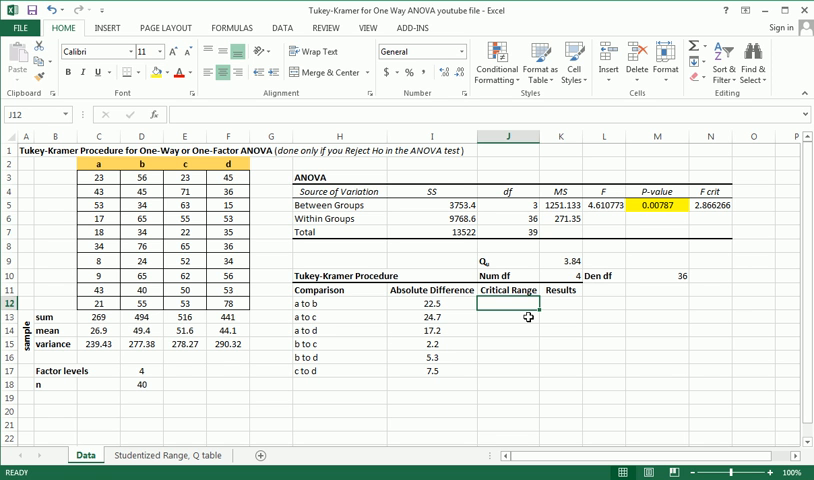
{"action": "type", "text": "="}
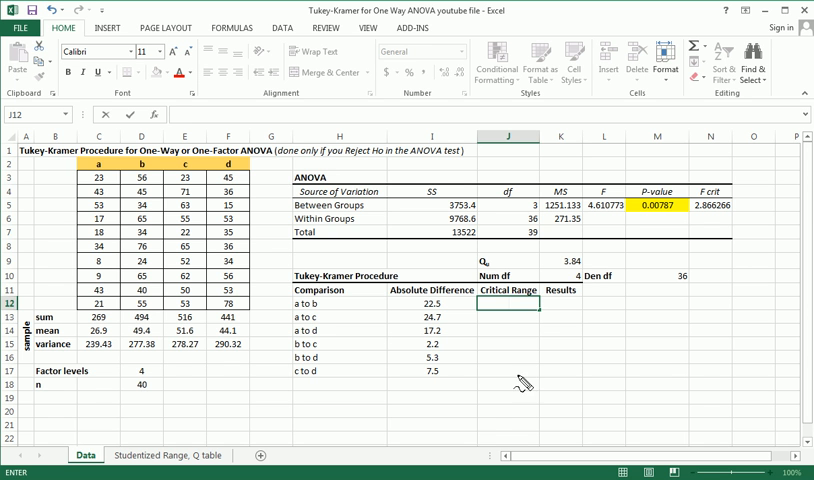
{"action": "mouse_move", "coordinate": [524, 405]}
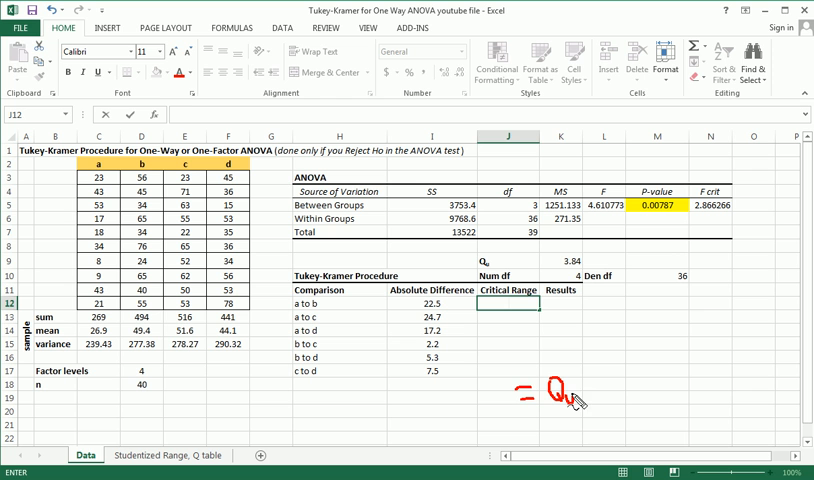
{"action": "left_click_drag", "start_coordinate": [585, 400], "coordinate": [605, 375]}
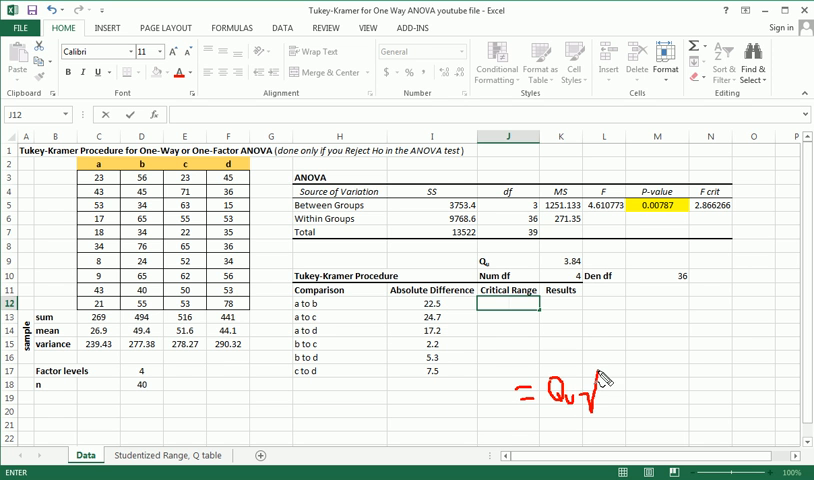
{"action": "left_click_drag", "start_coordinate": [600, 390], "coordinate": [730, 345]}
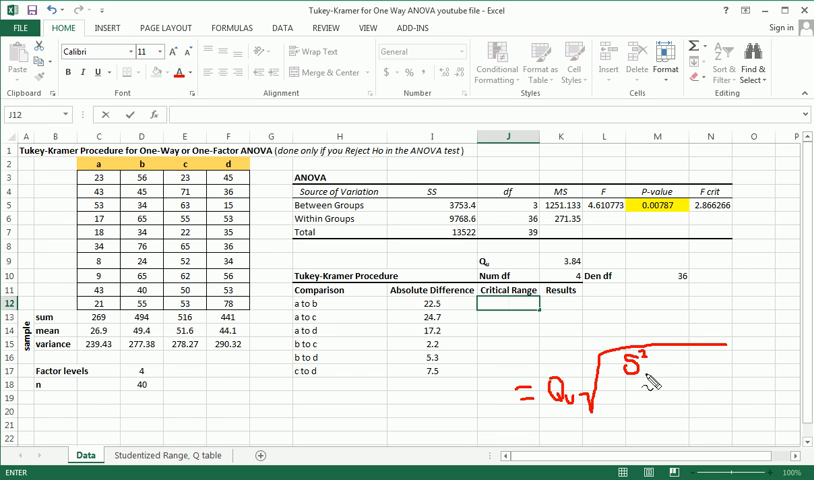
{"action": "mouse_move", "coordinate": [648, 378]}
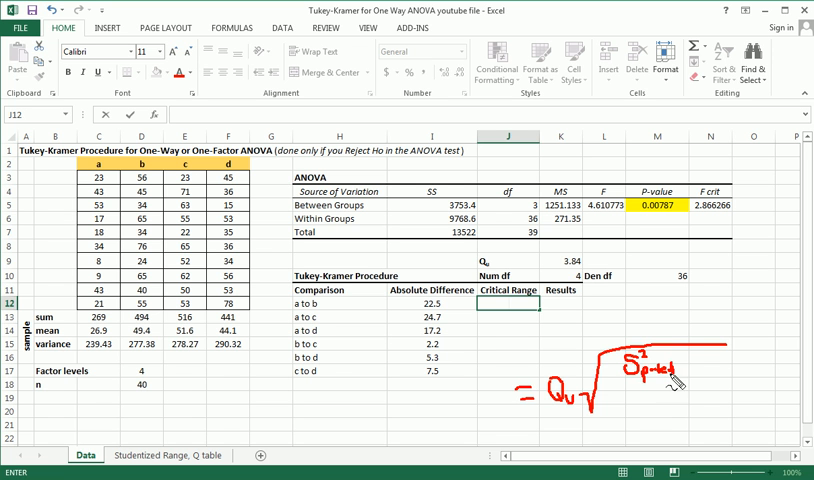
{"action": "mouse_move", "coordinate": [675, 380]}
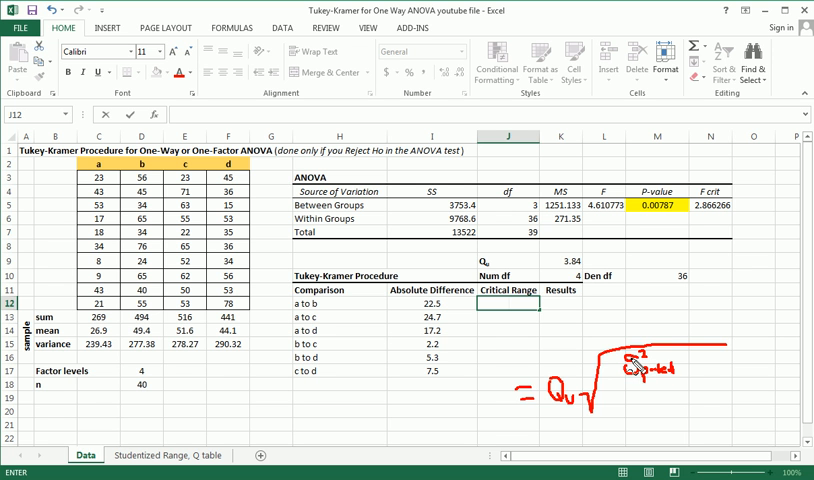
{"action": "mouse_move", "coordinate": [635, 372]}
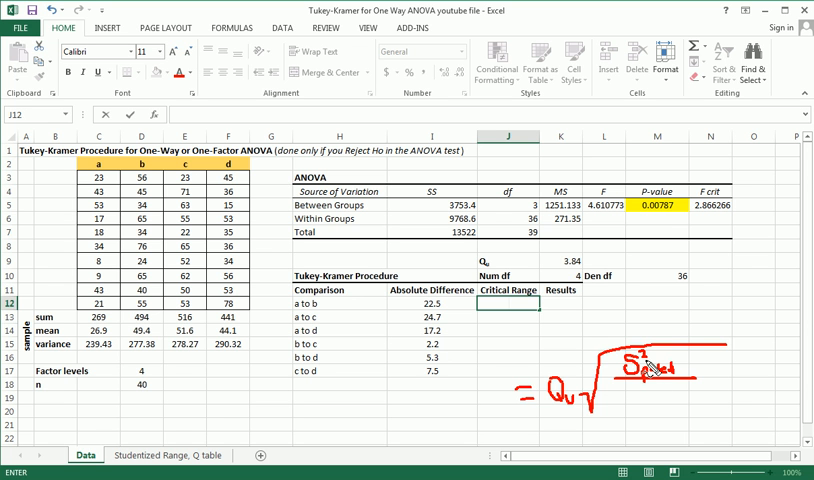
{"action": "mouse_move", "coordinate": [645, 395]}
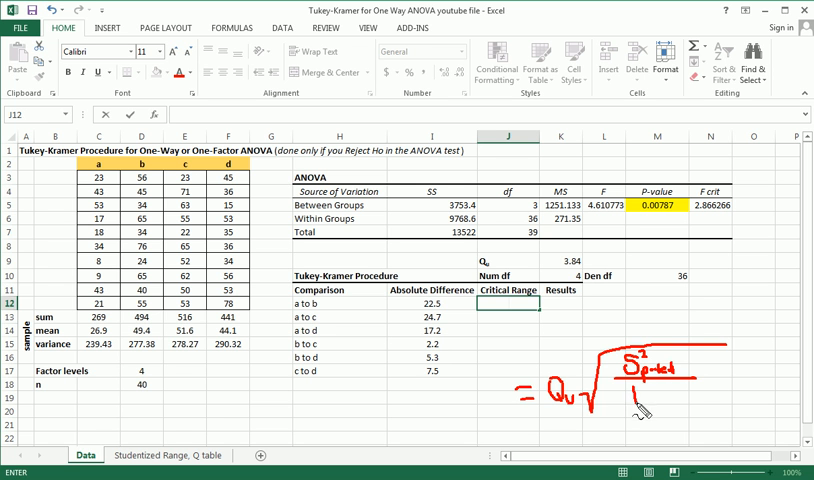
{"action": "left_click_drag", "start_coordinate": [648, 398], "coordinate": [648, 418]}
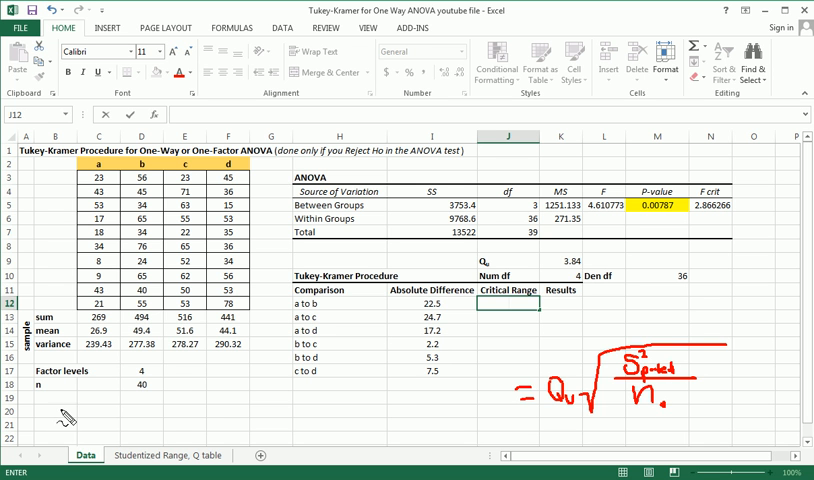
{"action": "left_click_drag", "start_coordinate": [78, 420], "coordinate": [105, 435]}
{"action": "type", "text": "=$K$9"}
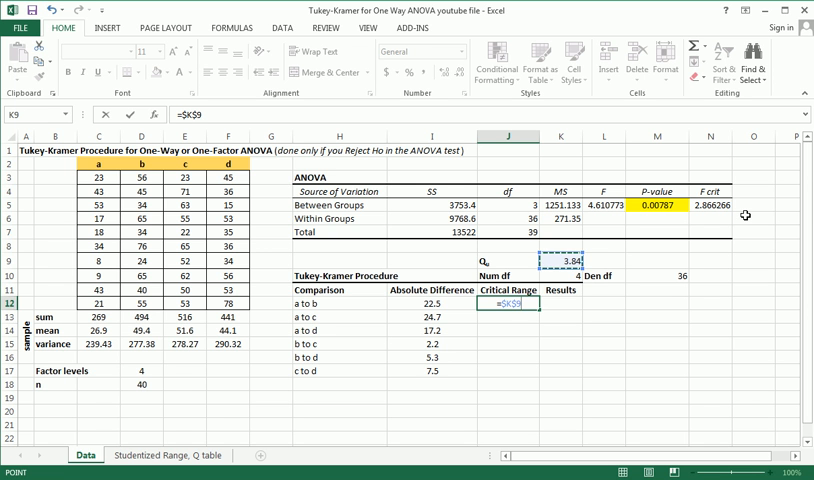
- Enter =$K$9*SQRT(D19/D20) in J12 as the a to b critical range
{"action": "type", "text": "*"}
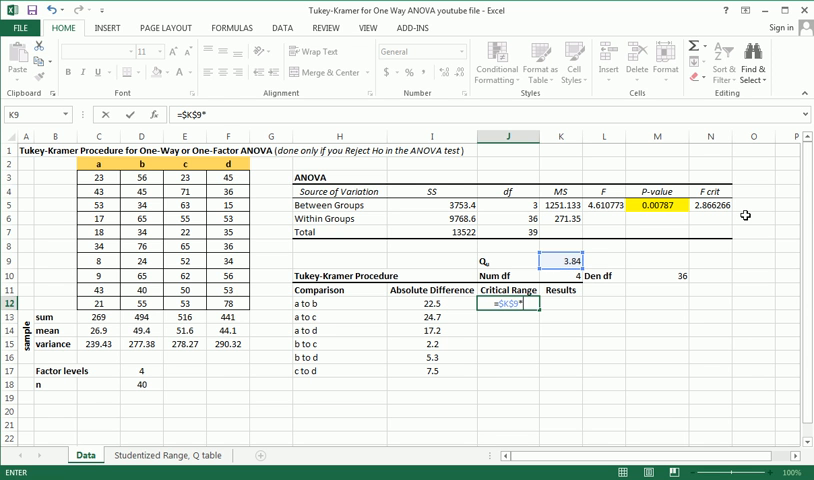
{"action": "type", "text": "sqrt("}
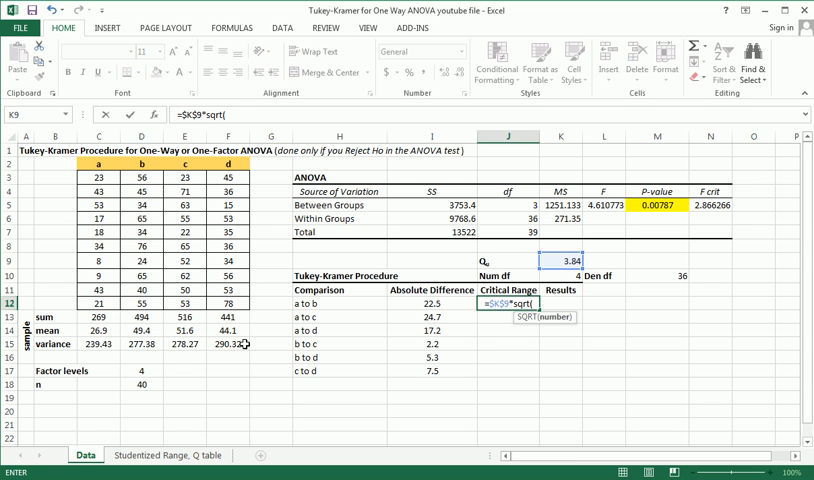
{"action": "mouse_move", "coordinate": [125, 402]}
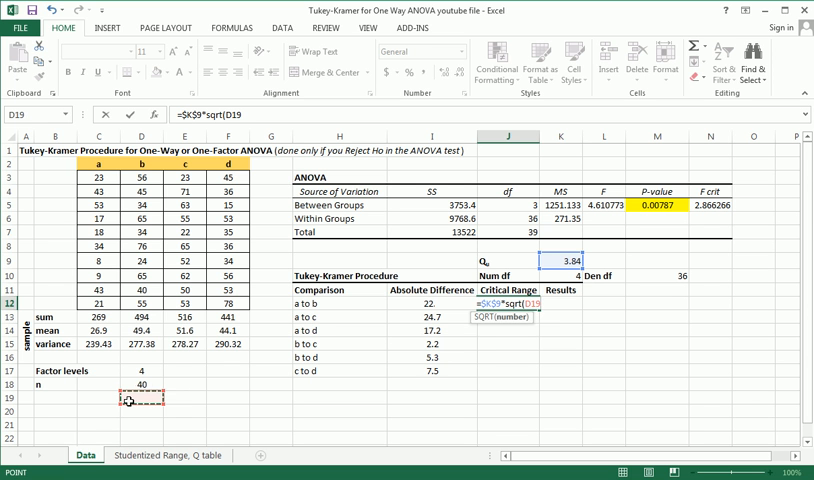
{"action": "type", "text": "/"}
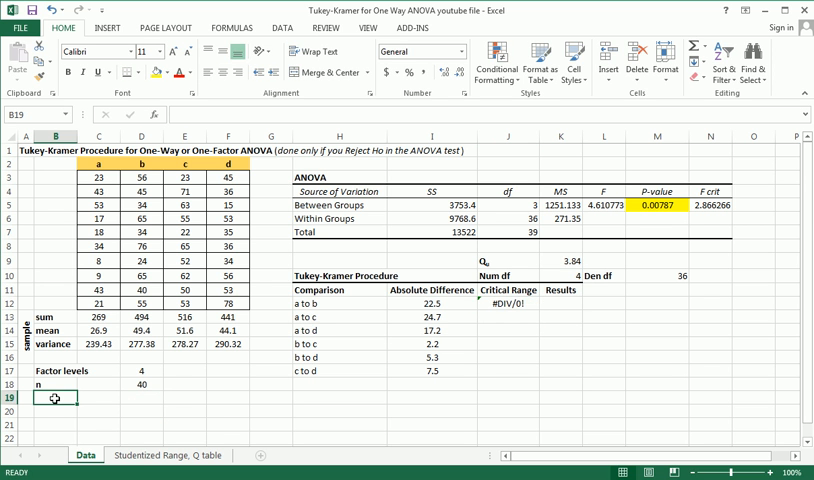
- Add the s^2_pooled label with an =AVERAGE of the variances, giving 271.35
{"action": "type", "text": "sum"}
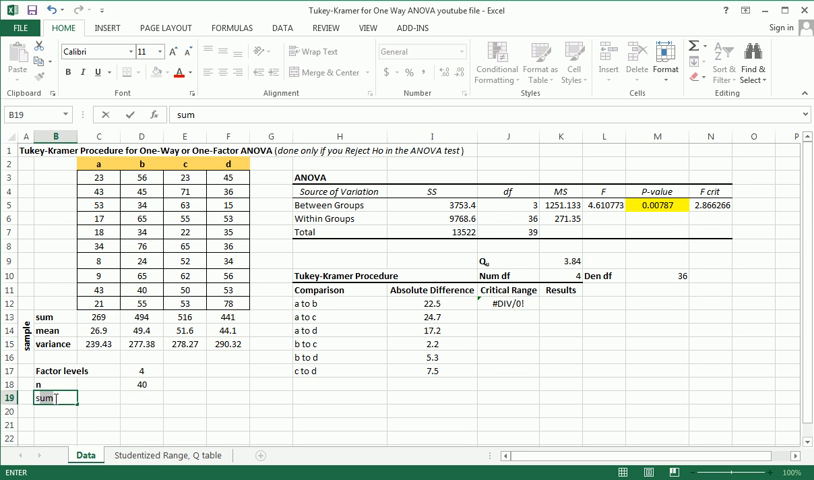
{"action": "type", "text": "s^2_pooled"}
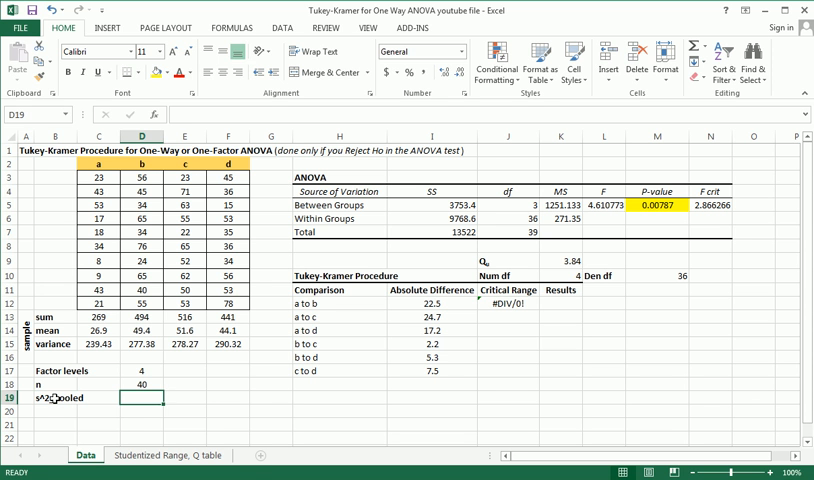
{"action": "type", "text": "=average("}
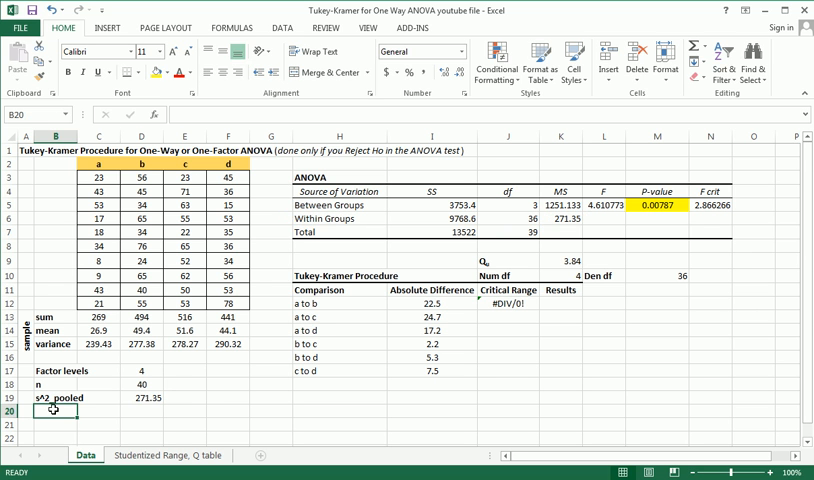
- Add the n. label with =COUNT(C3:C12), giving 10
{"action": "type", "text": "n."}
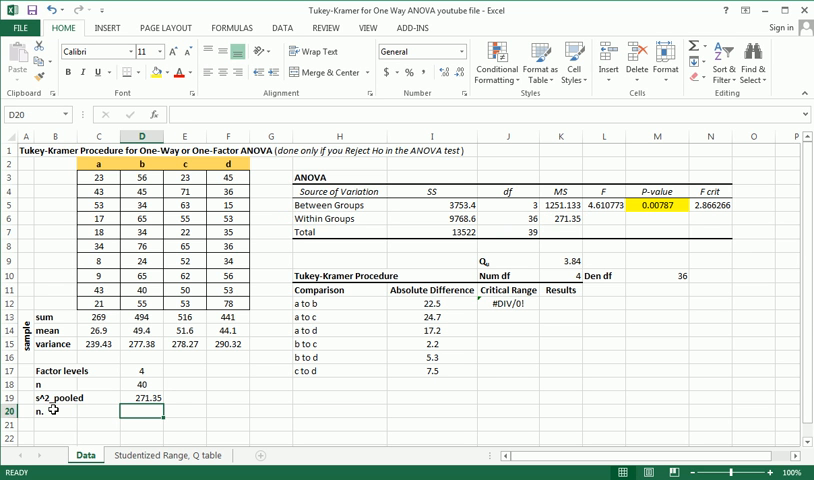
{"action": "type", "text": "=count("}
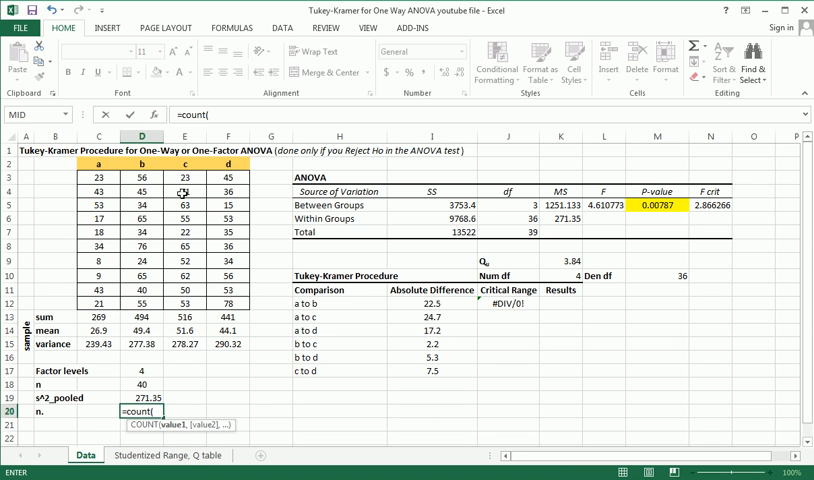
{"action": "left_click_drag", "start_coordinate": [99, 177], "coordinate": [99, 309]}
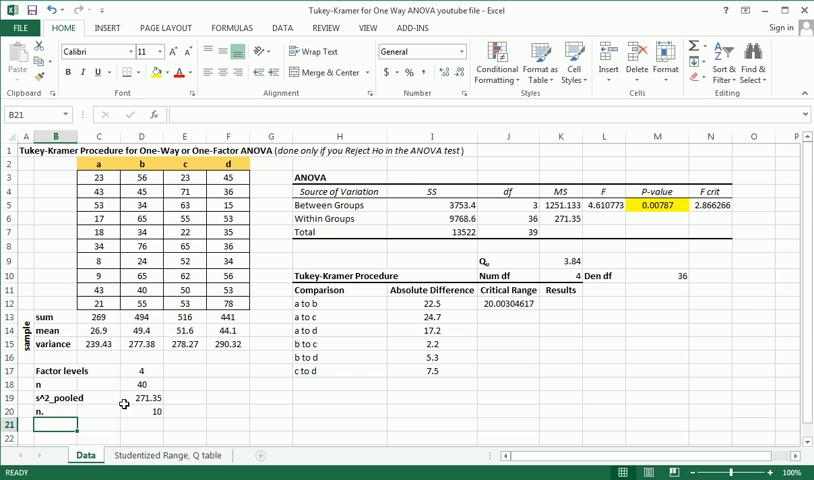
{"action": "left_click", "coordinate": [141, 411]}
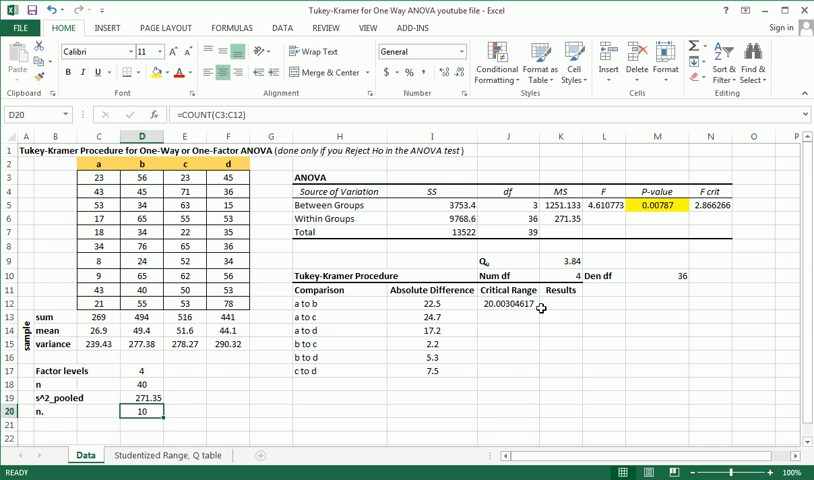
{"action": "left_click", "coordinate": [510, 316]}
{"action": "type", "text": "="}
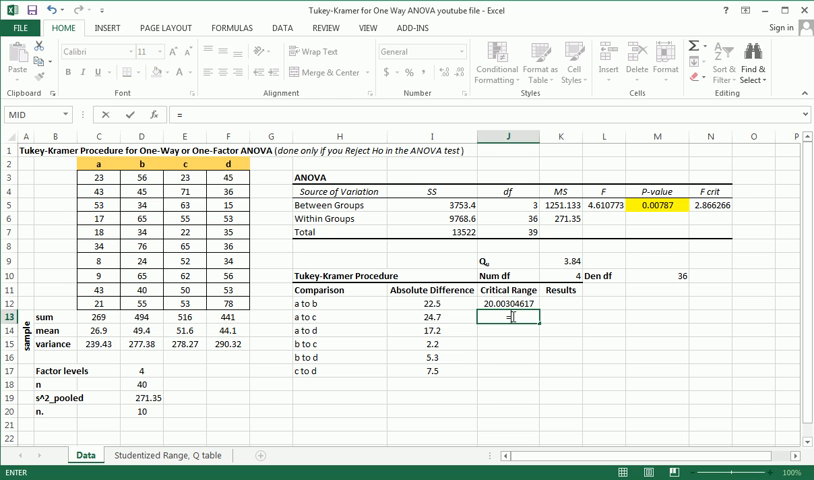
{"action": "mouse_move", "coordinate": [518, 332]}
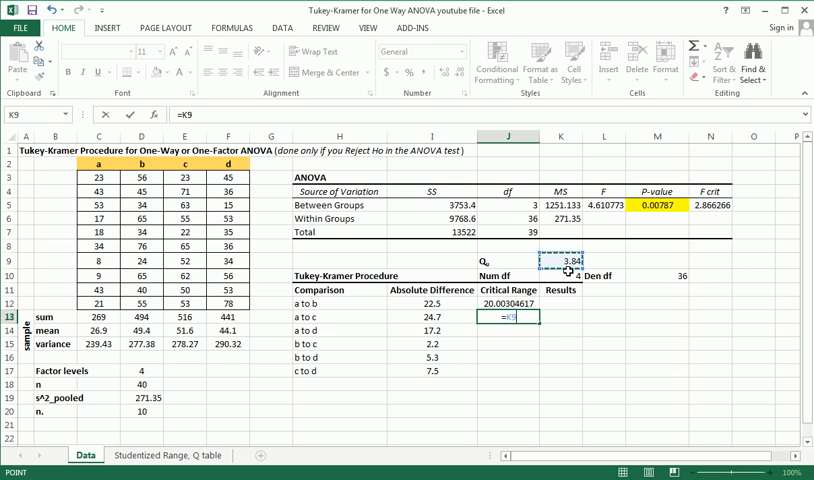
- Rewrite J12 as =$K$9*SQRT($D$19/$D$20) and fill it down to J17
{"action": "key", "text": "f4"}
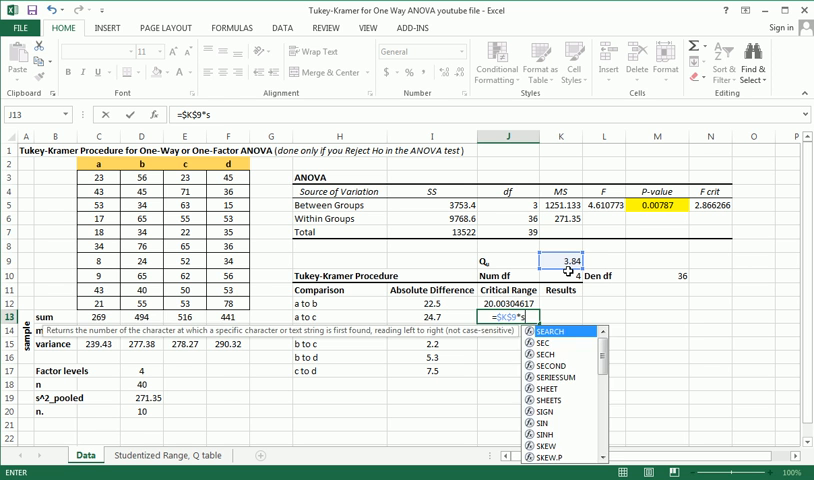
{"action": "type", "text": "qrt("}
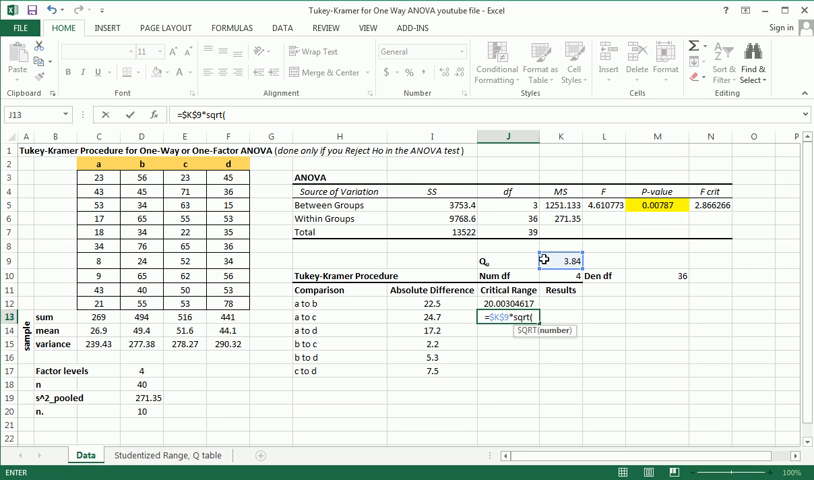
{"action": "left_click", "coordinate": [138, 398]}
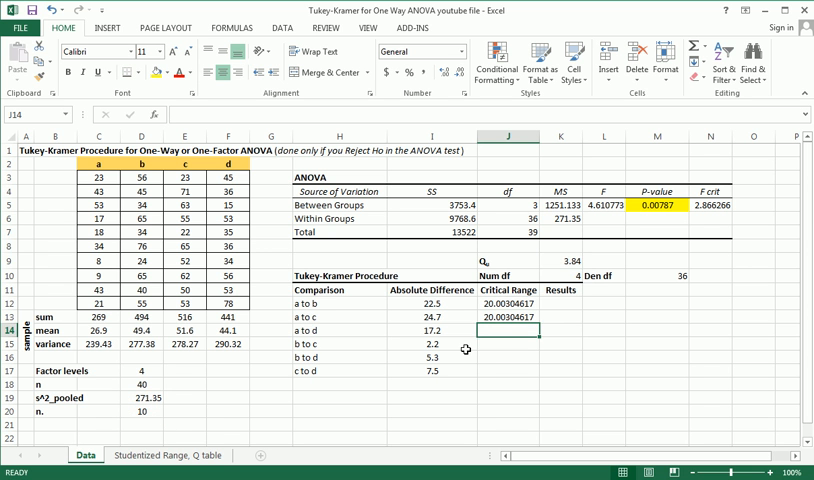
{"action": "left_click", "coordinate": [508, 317]}
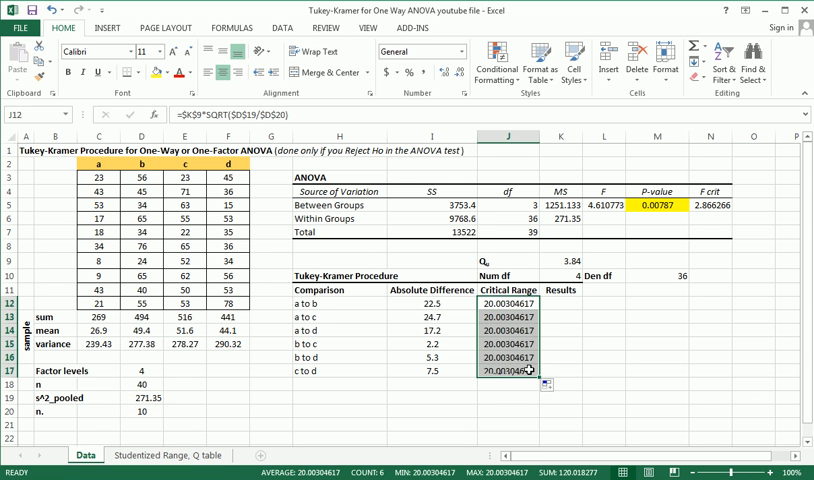
- Reduce the Critical Range cells J12:J17 to three decimal places, showing 20.003
{"action": "left_click", "coordinate": [447, 72]}
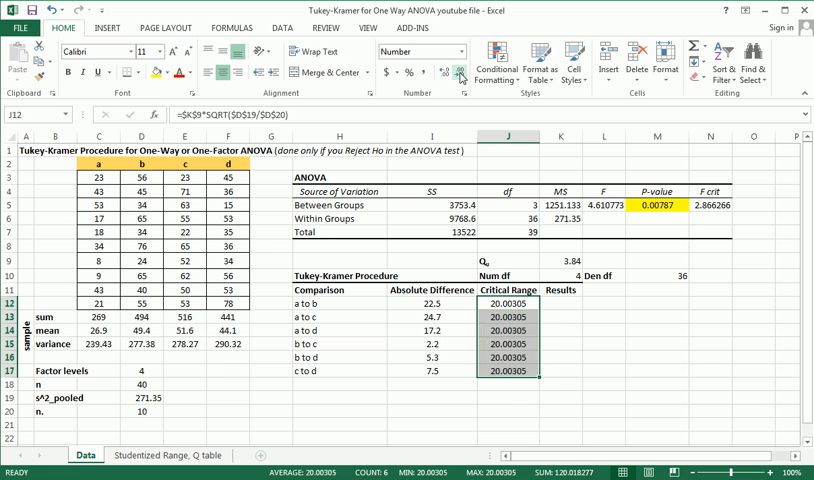
{"action": "left_click", "coordinate": [458, 72]}
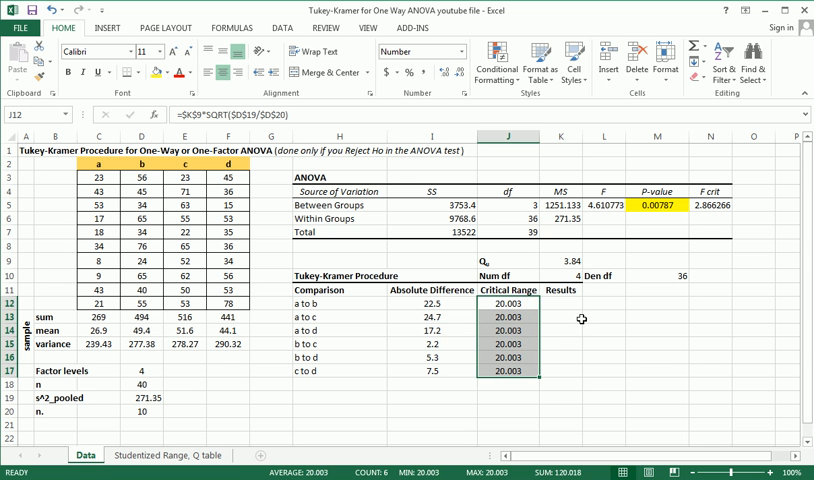
{"action": "left_click", "coordinate": [562, 302]}
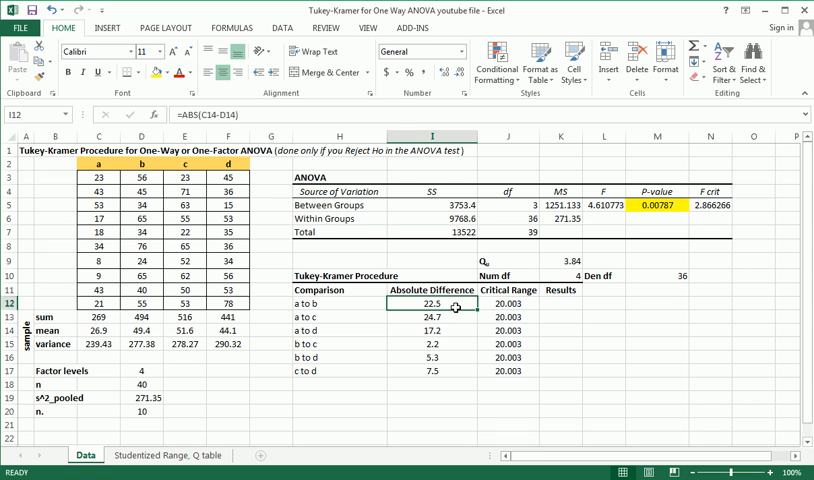
{"action": "mouse_move", "coordinate": [478, 303]}
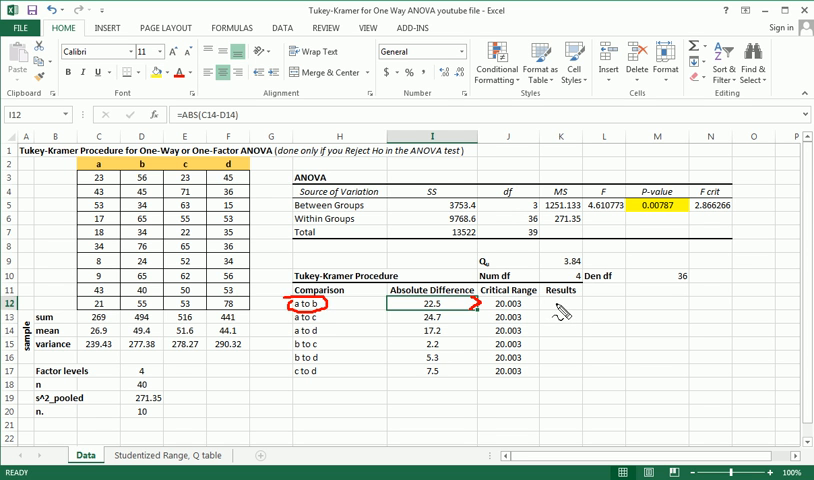
{"action": "left_click", "coordinate": [562, 303]}
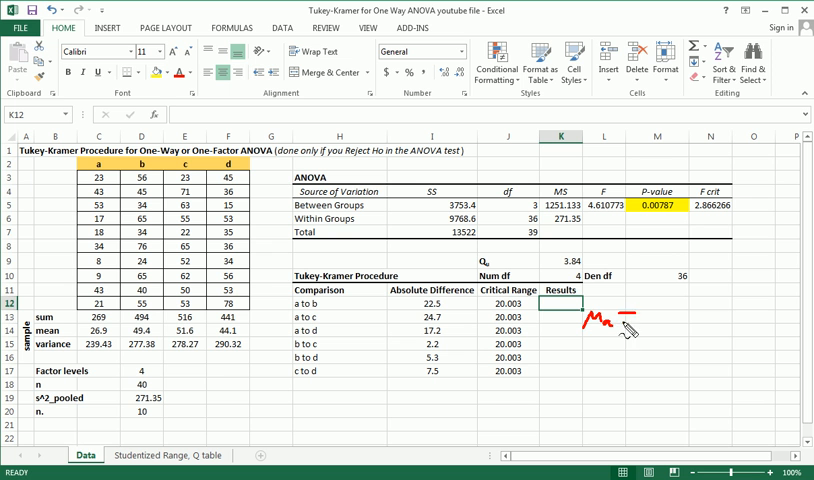
{"action": "left_click_drag", "start_coordinate": [600, 320], "coordinate": [660, 330]}
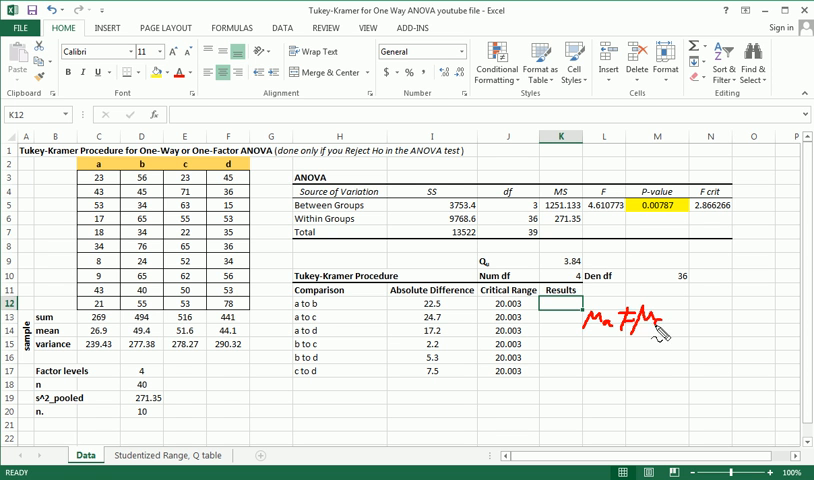
{"action": "mouse_move", "coordinate": [475, 323]}
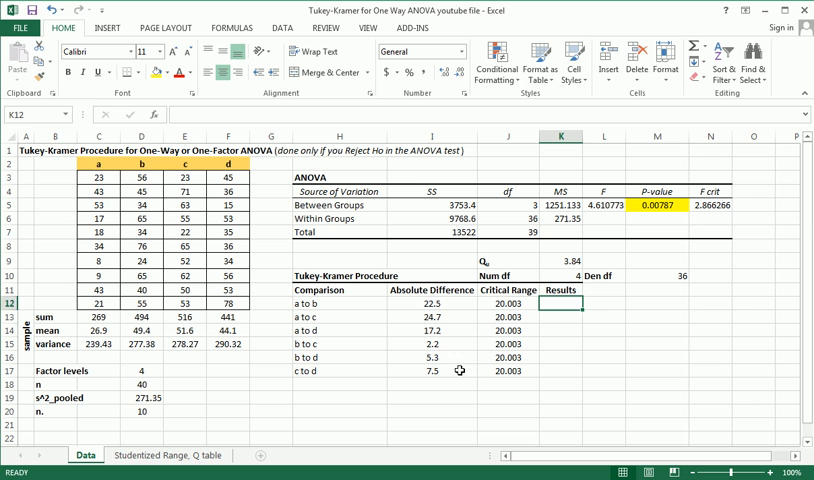
{"action": "left_click", "coordinate": [432, 331]}
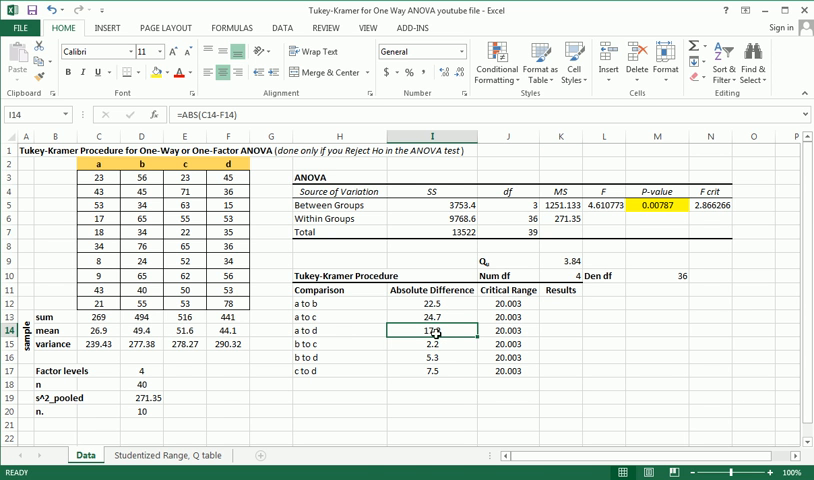
{"action": "left_click_drag", "start_coordinate": [430, 329], "coordinate": [430, 370]}
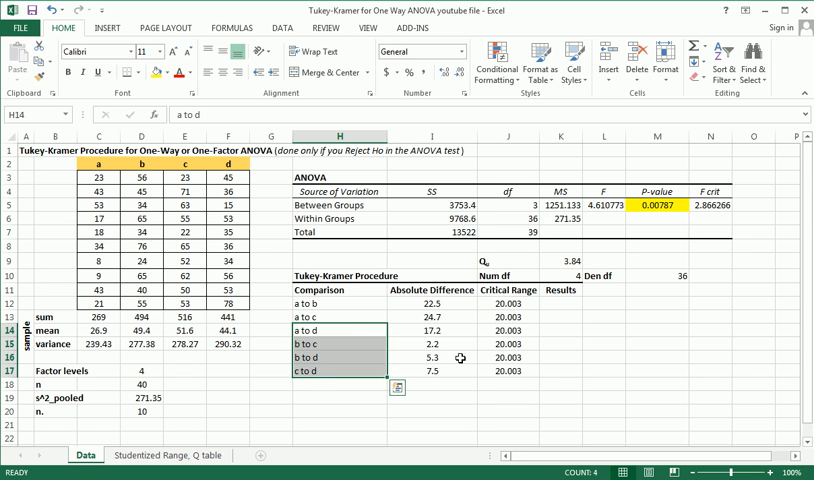
{"action": "left_click", "coordinate": [396, 386]}
{"action": "type", "text": "=I"}
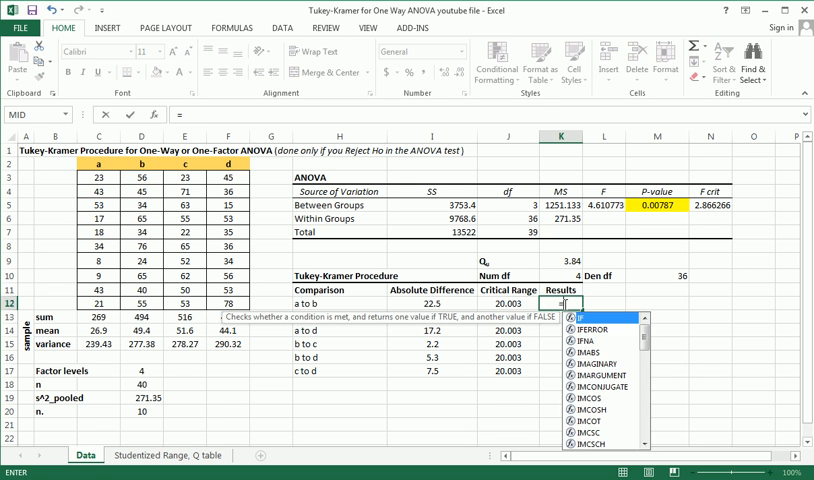
- Enter =IF(I12>J12,"Means significantly Different","Not Significantly Different") in K12 and fill down to K17
{"action": "type", "text": "(I12>J12"}
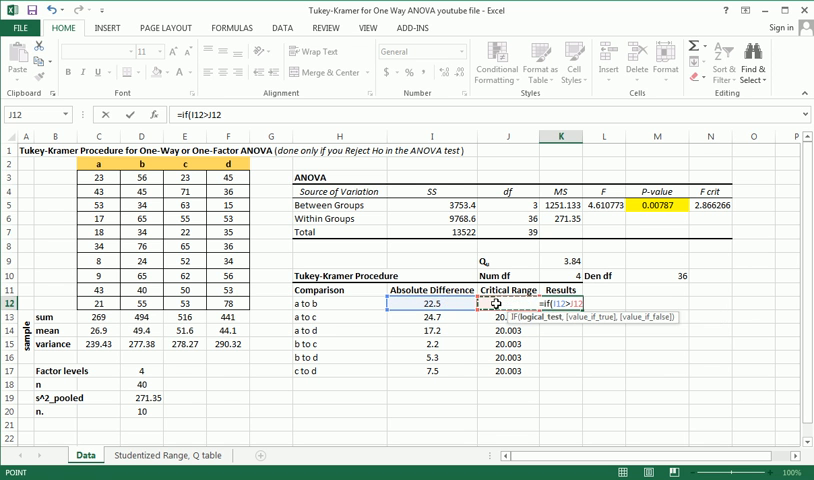
{"action": "type", "text": ","}
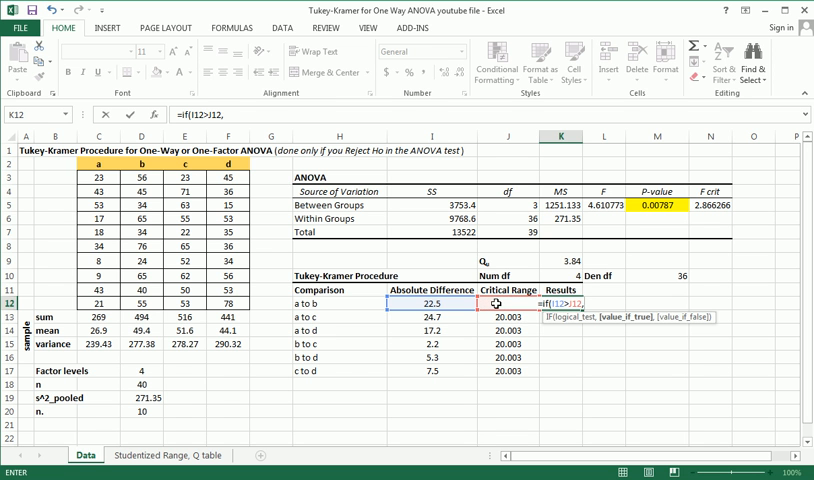
{"action": "type", "text": "\"Means significantly"}
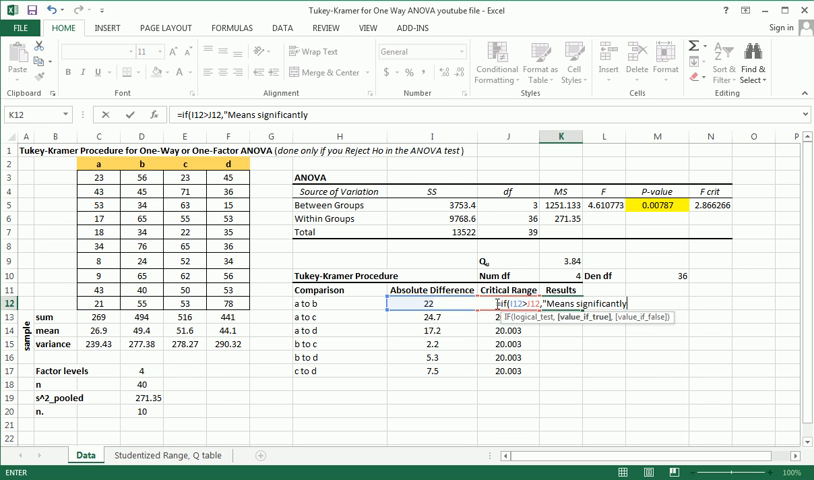
{"action": "type", "text": "Different\",\"Not"}
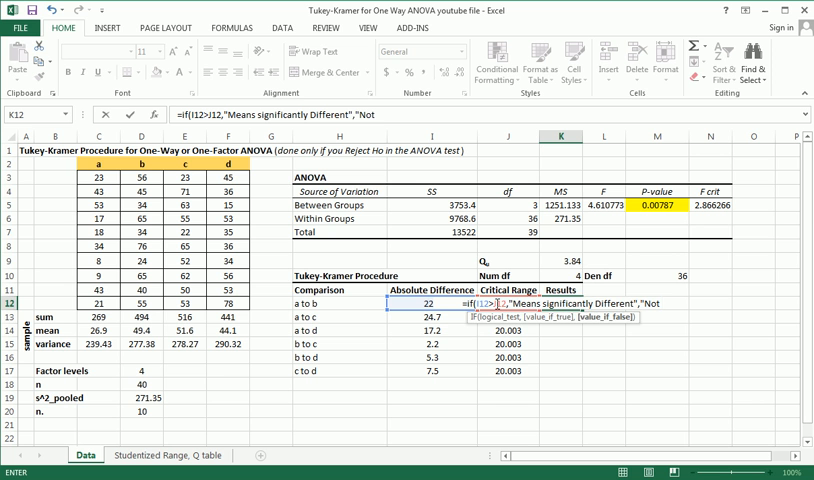
{"action": "type", "text": "Significantly Different"}
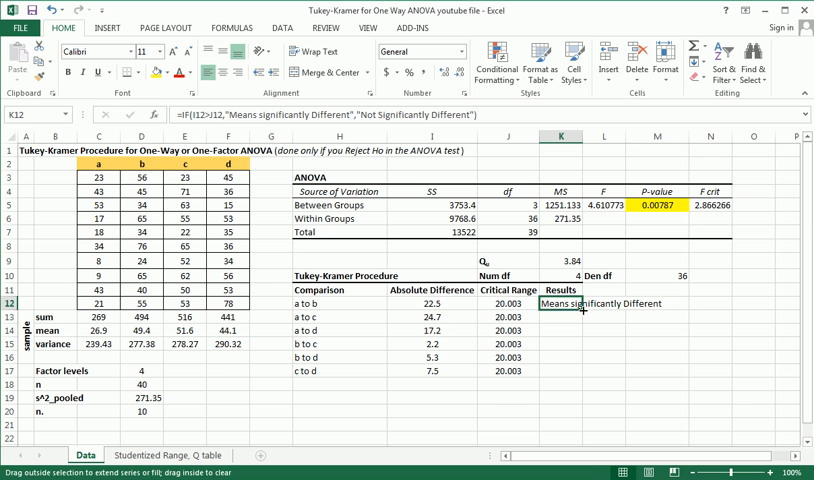
{"action": "left_click_drag", "start_coordinate": [575, 303], "coordinate": [575, 317]}
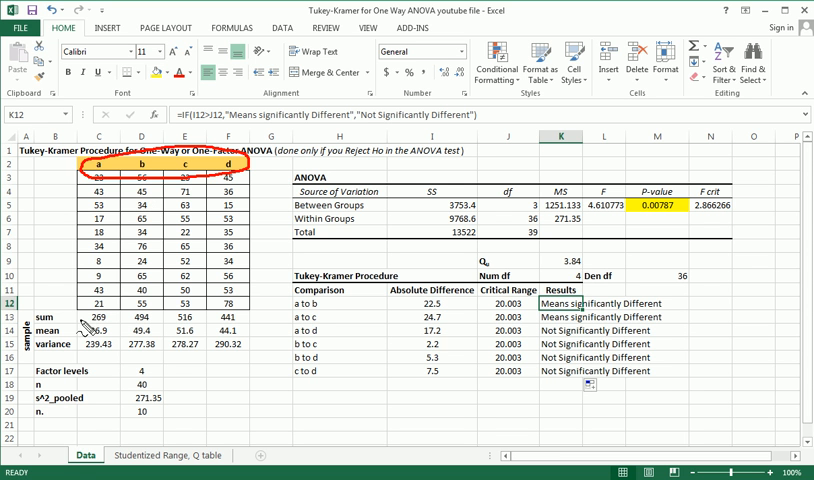
{"action": "mouse_move", "coordinate": [83, 330]}
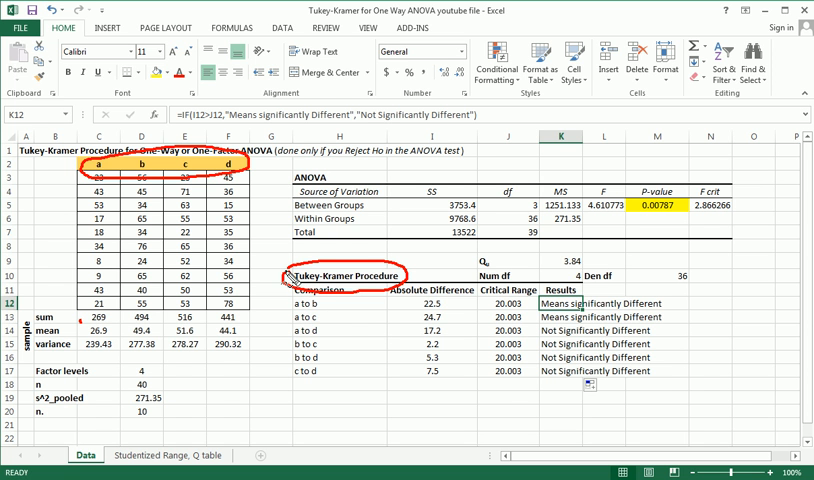
{"action": "mouse_move", "coordinate": [308, 318]}
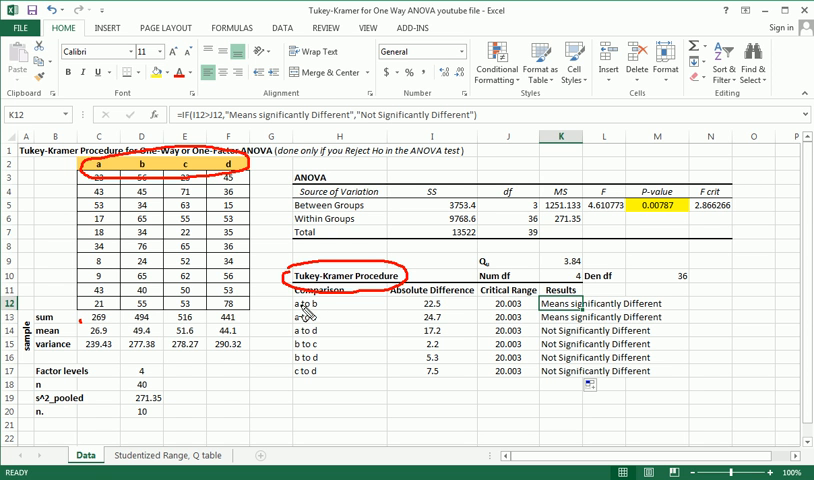